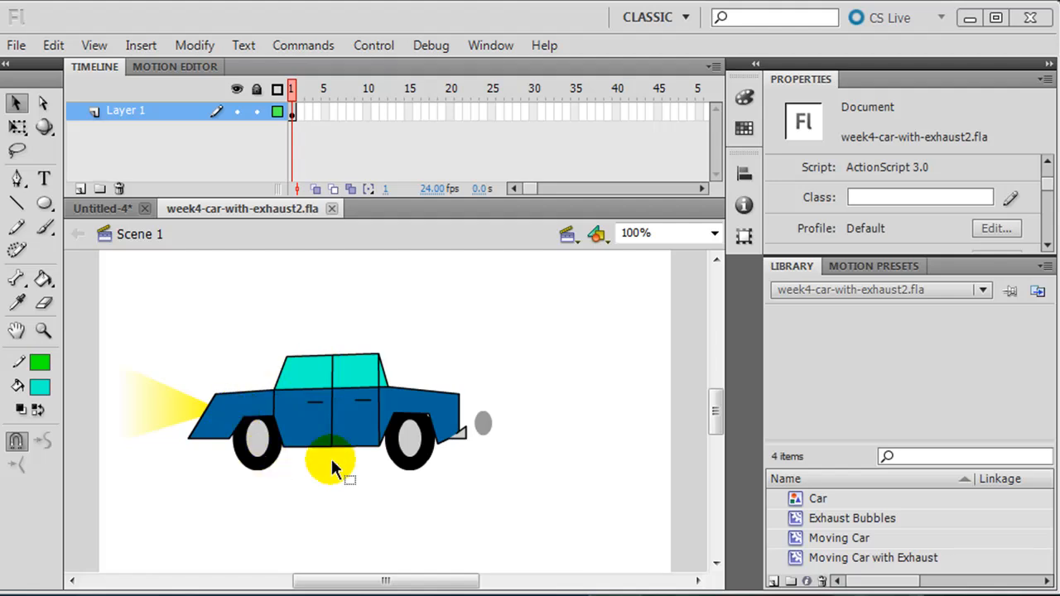
Step: Position the car on the stage and rename Layer 1 to Moving Car
drag(335, 463, 517, 343)
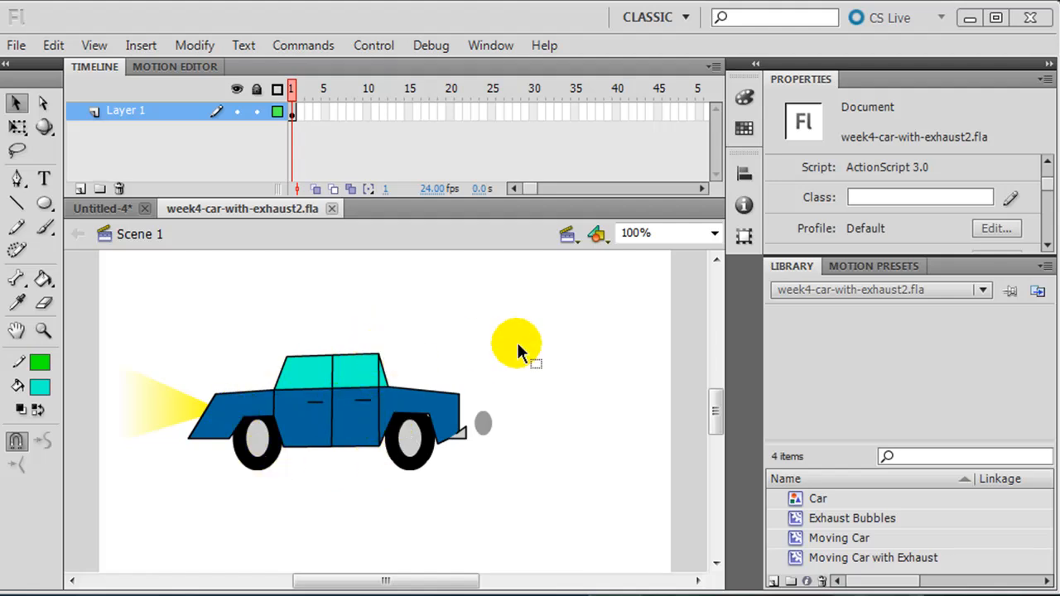
drag(516, 343, 470, 312)
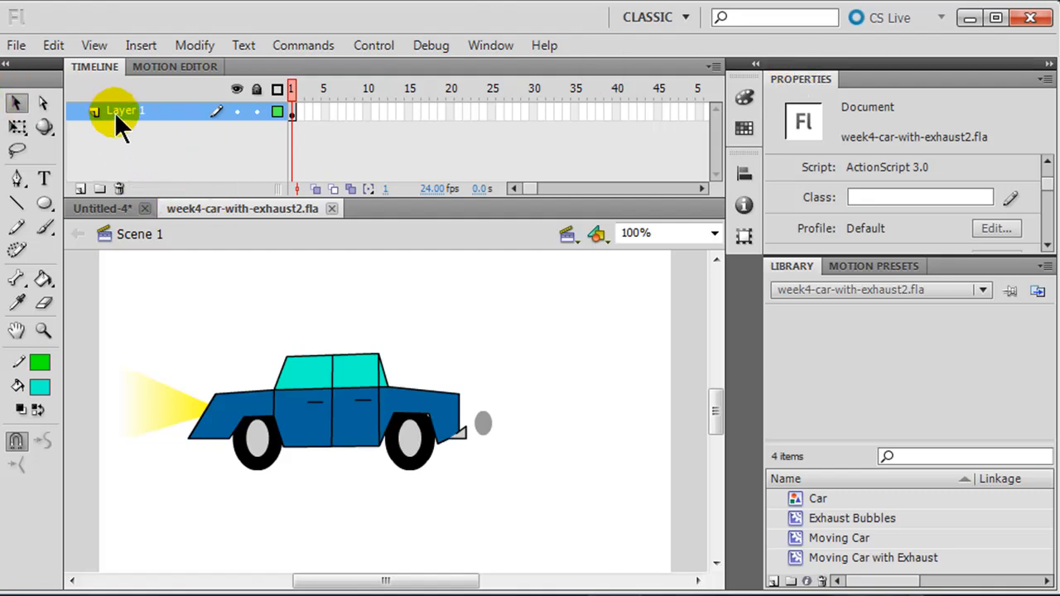
double_click(125, 110)
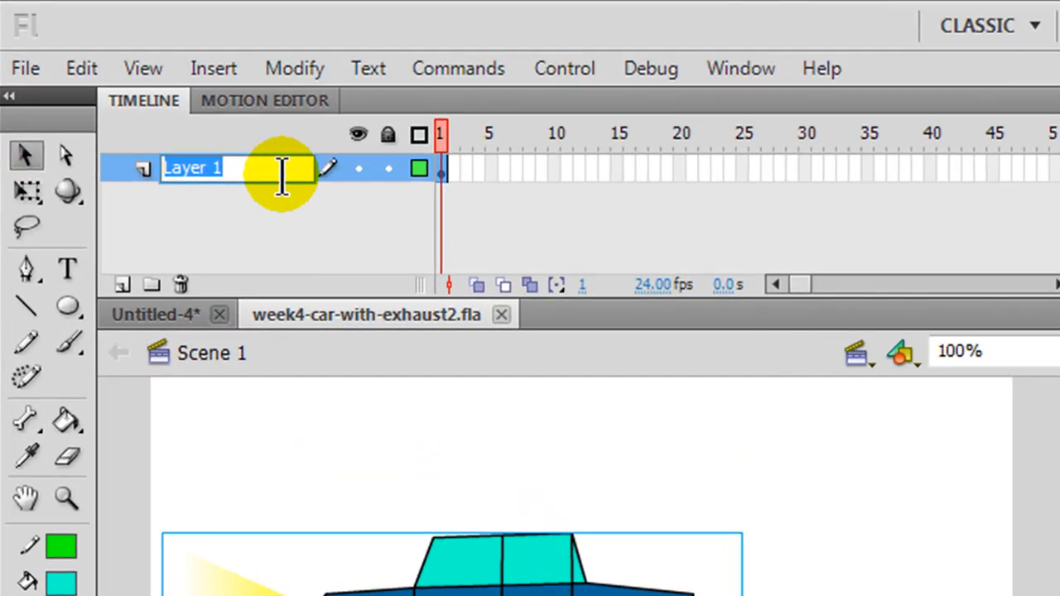
text(Moving Car)
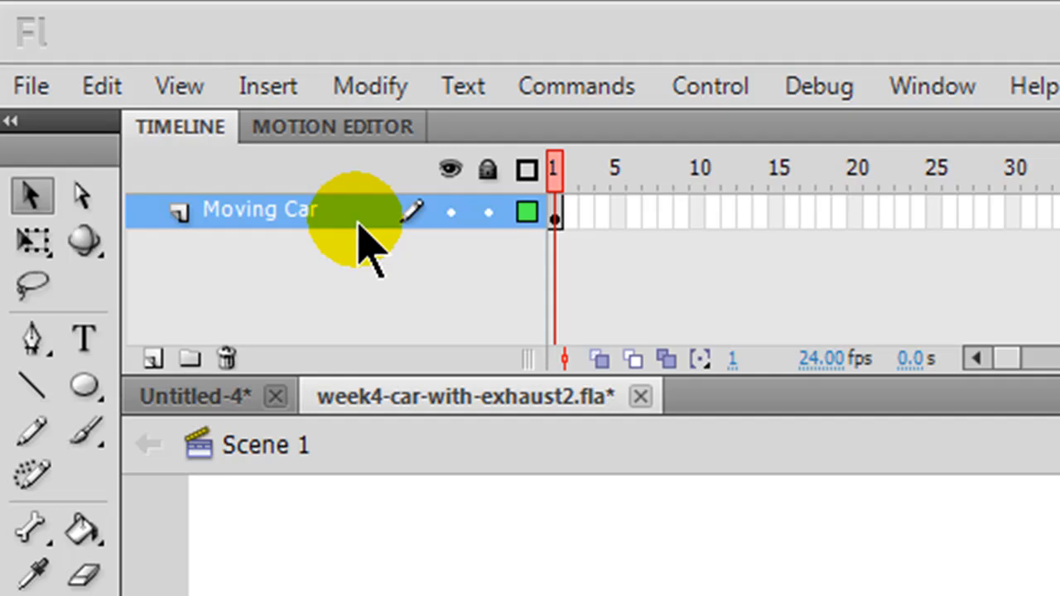
mouse_move(406, 257)
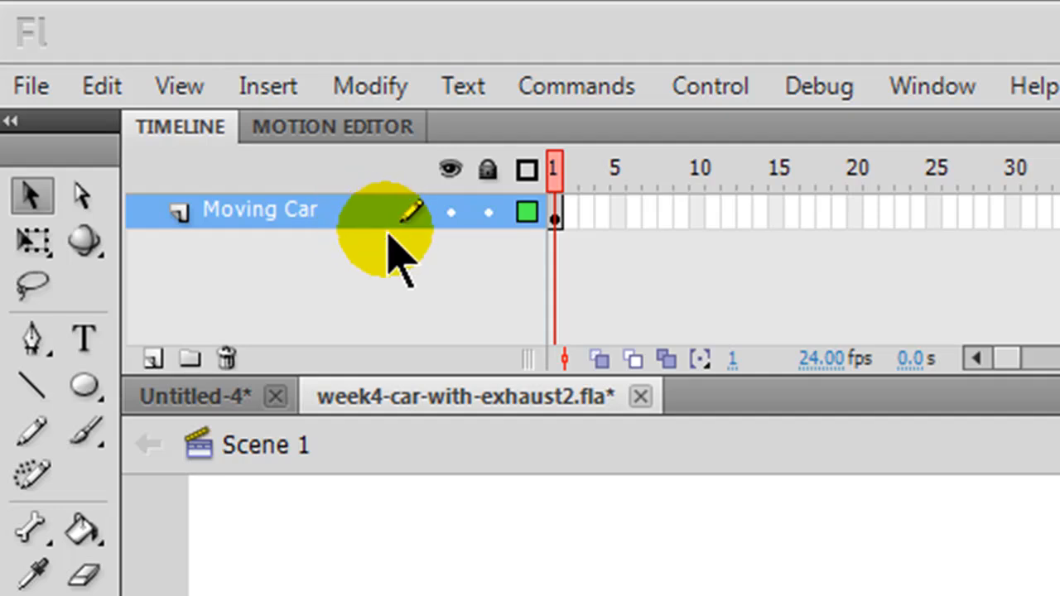
Step: Start a new Movie Clip symbol and name it Background
click(269, 86)
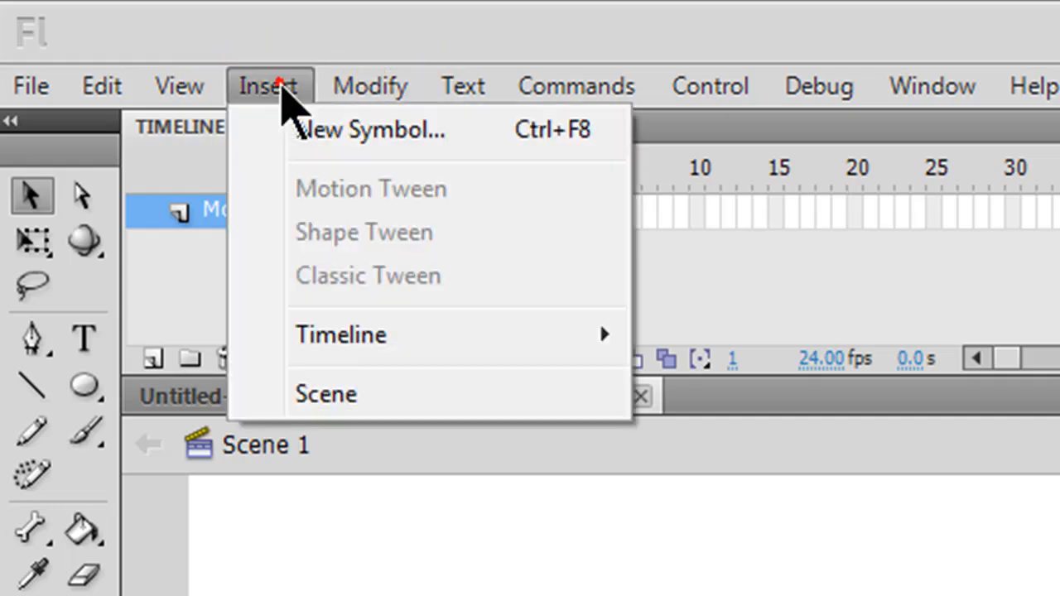
click(371, 130)
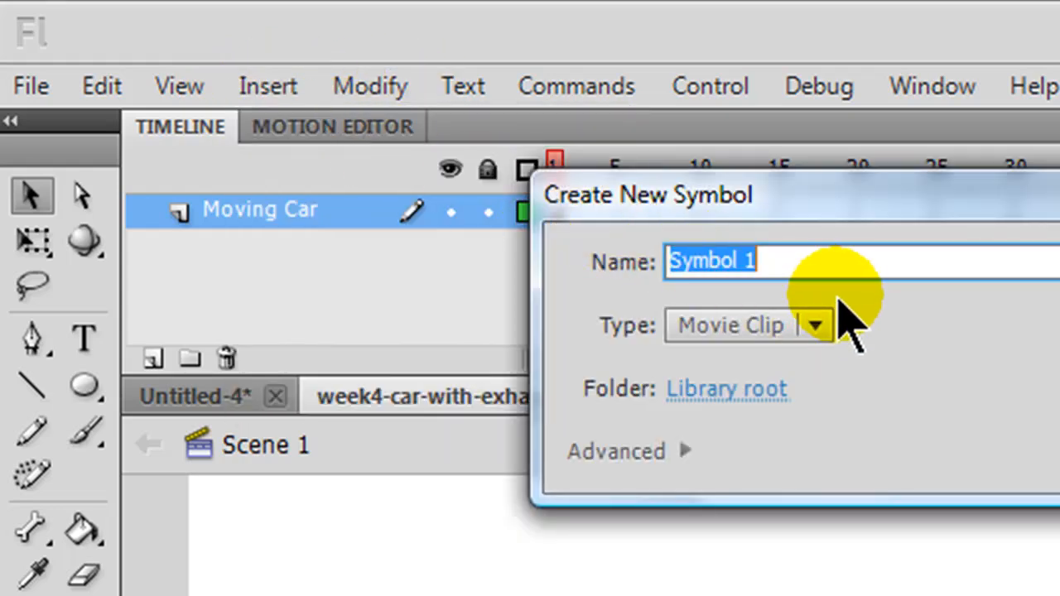
text(Bac)
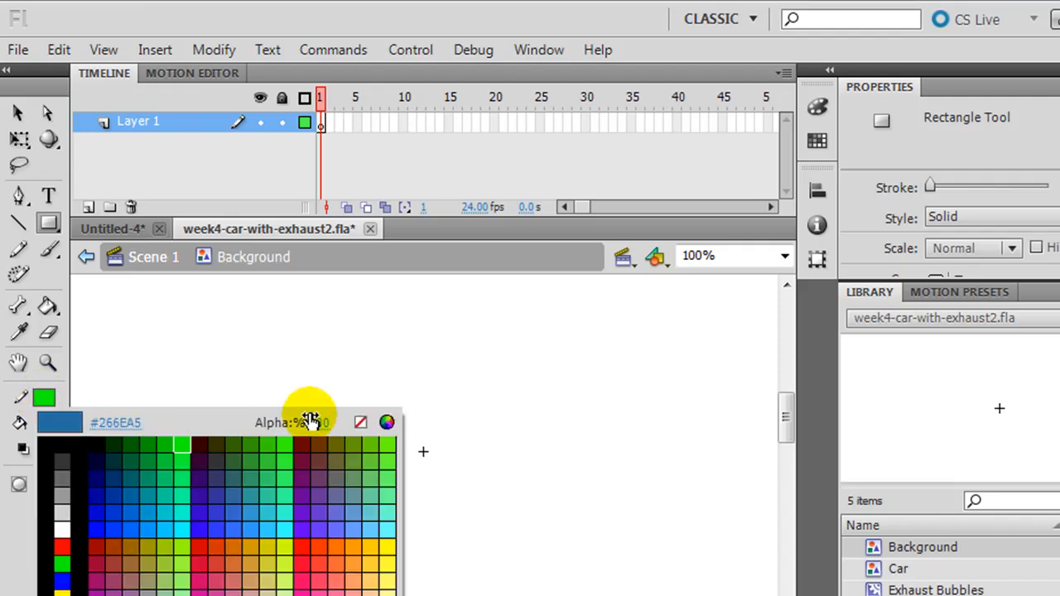
Step: Draw a cyan sky rectangle with a grey road rectangle directly beneath it
click(361, 423)
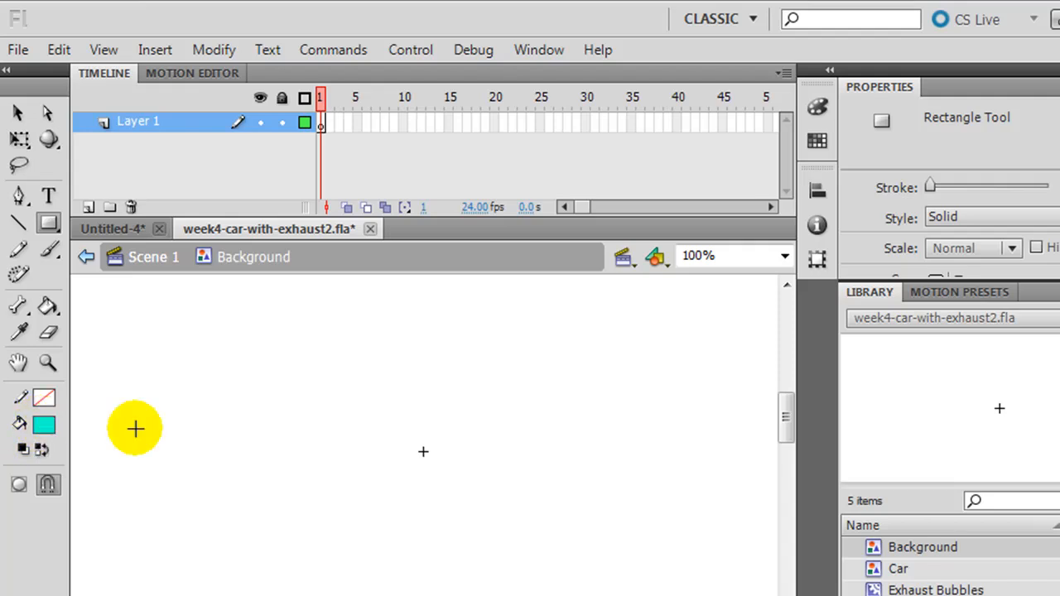
drag(238, 288, 517, 444)
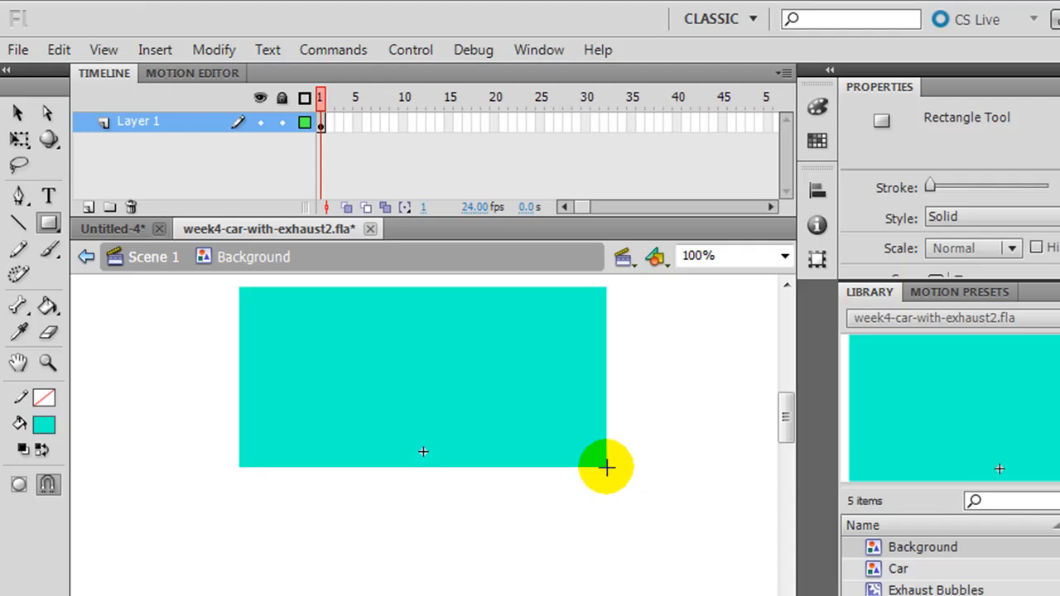
mouse_move(109, 207)
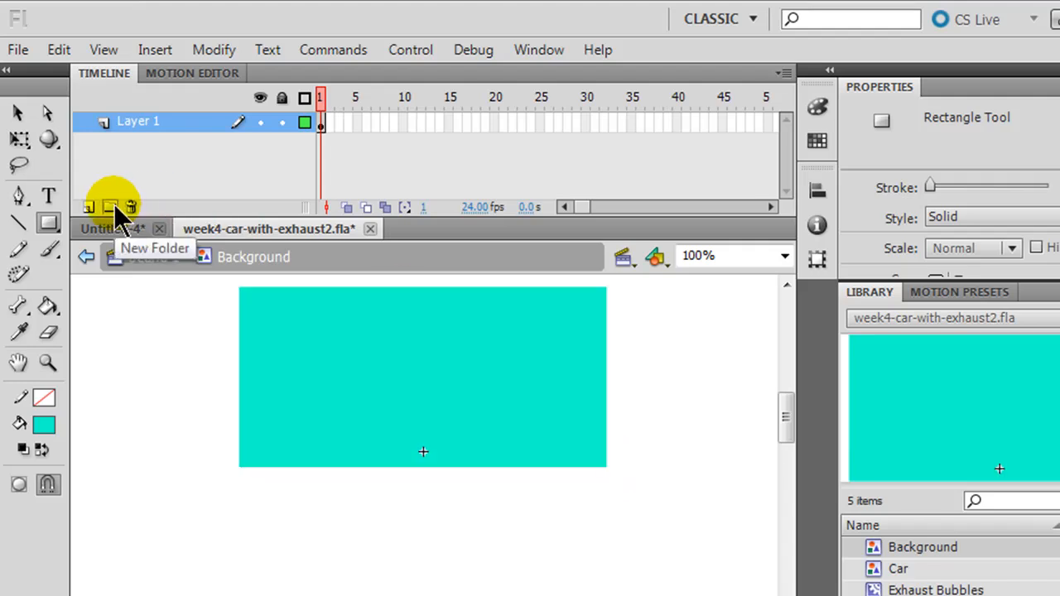
mouse_move(89, 209)
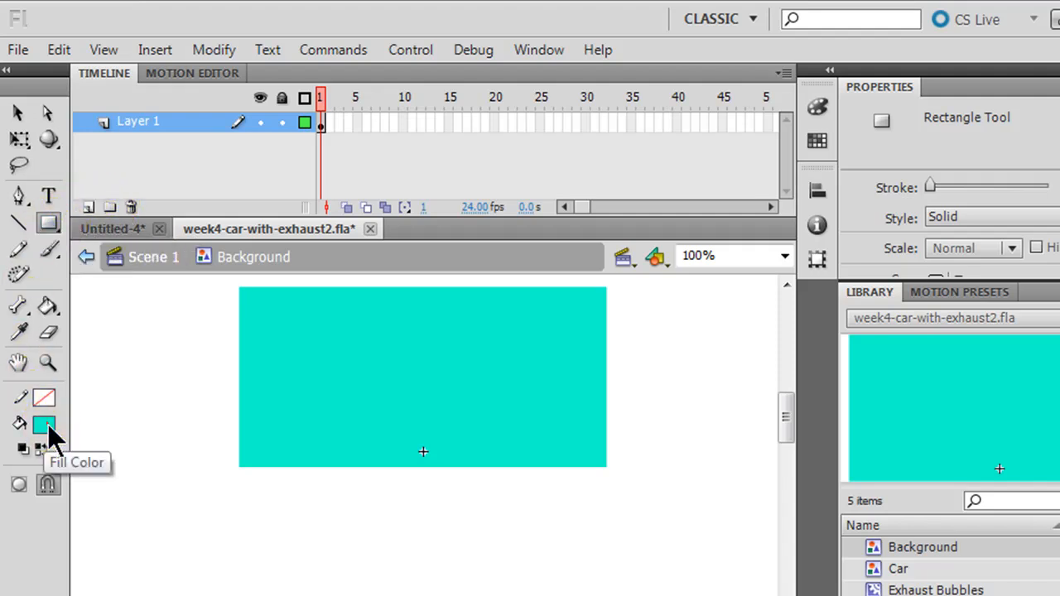
click(45, 424)
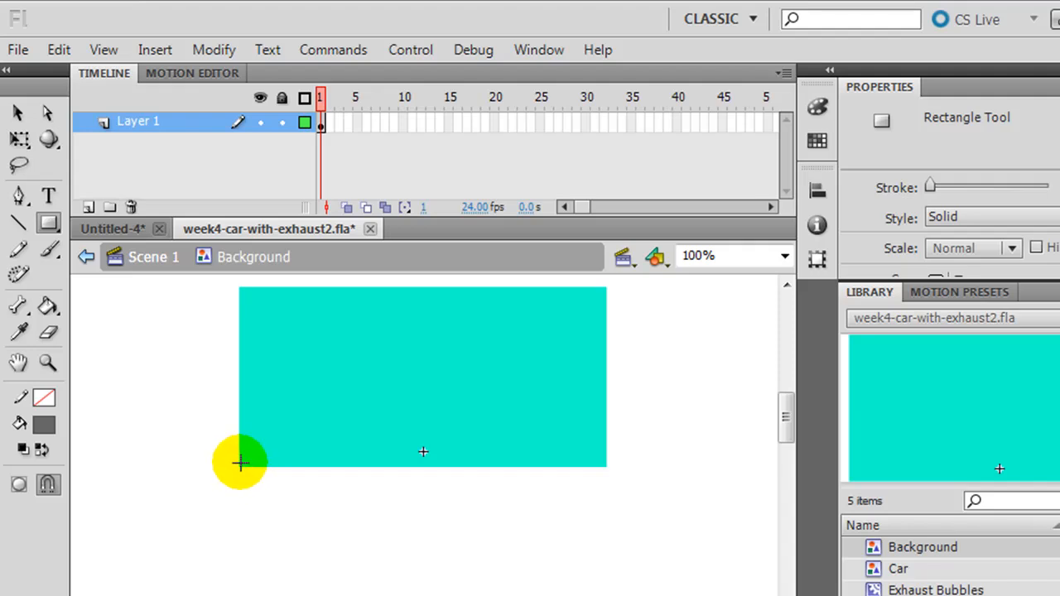
drag(240, 463, 609, 536)
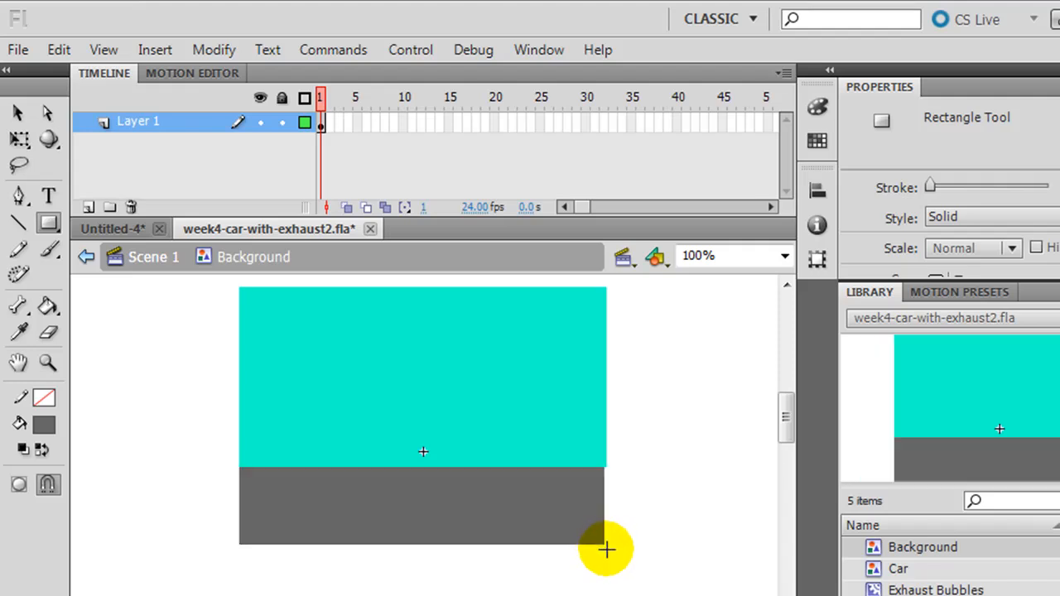
mouse_move(623, 385)
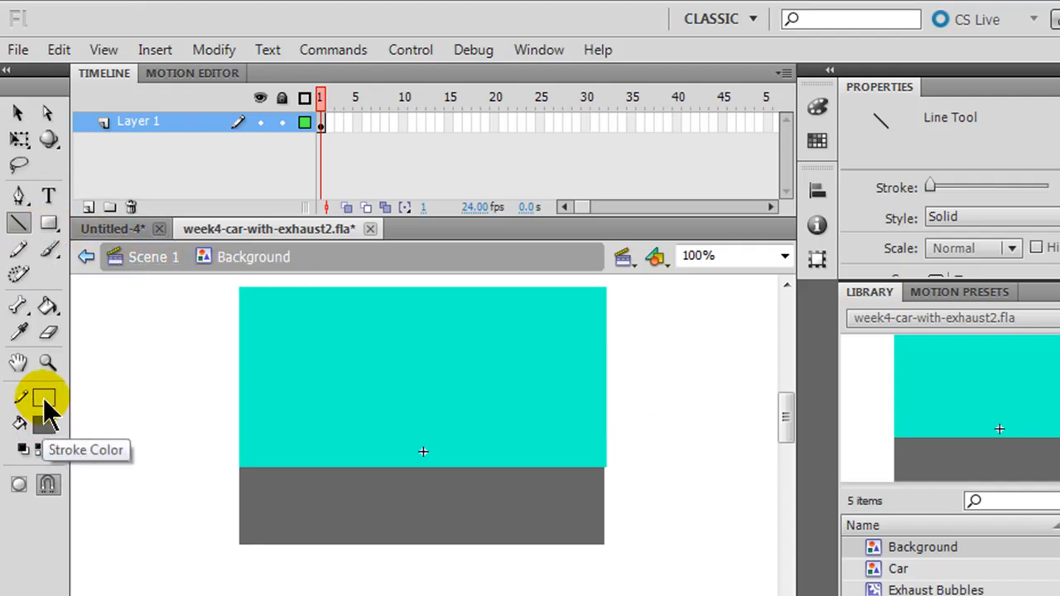
Step: Draw a yellow horizontal line across the middle of the grey road
click(43, 399)
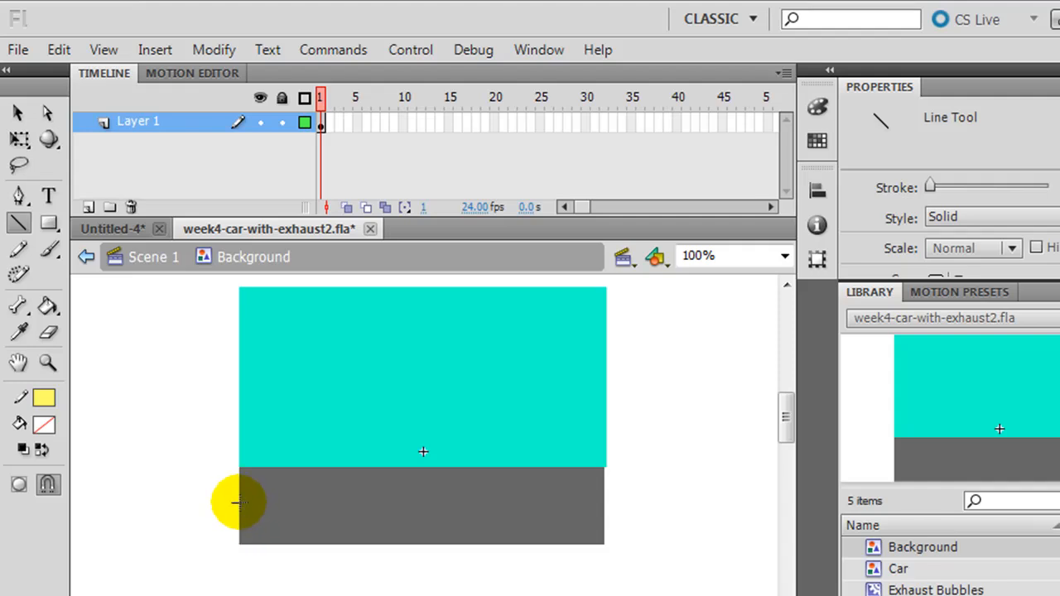
drag(241, 504, 606, 507)
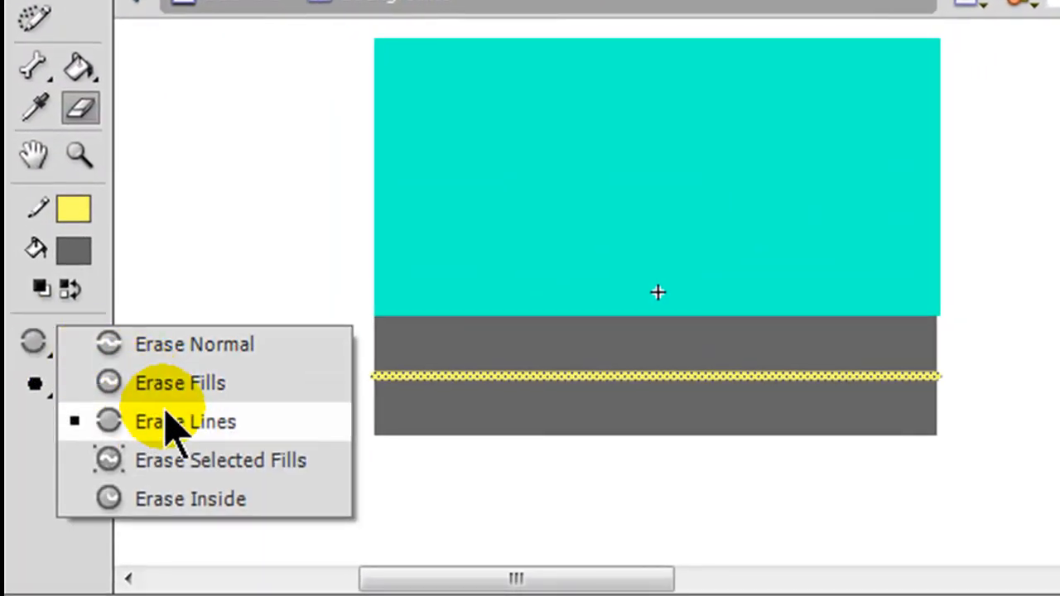
Step: Erase gaps along the yellow line with Erase Lines mode to make it dashed
click(185, 421)
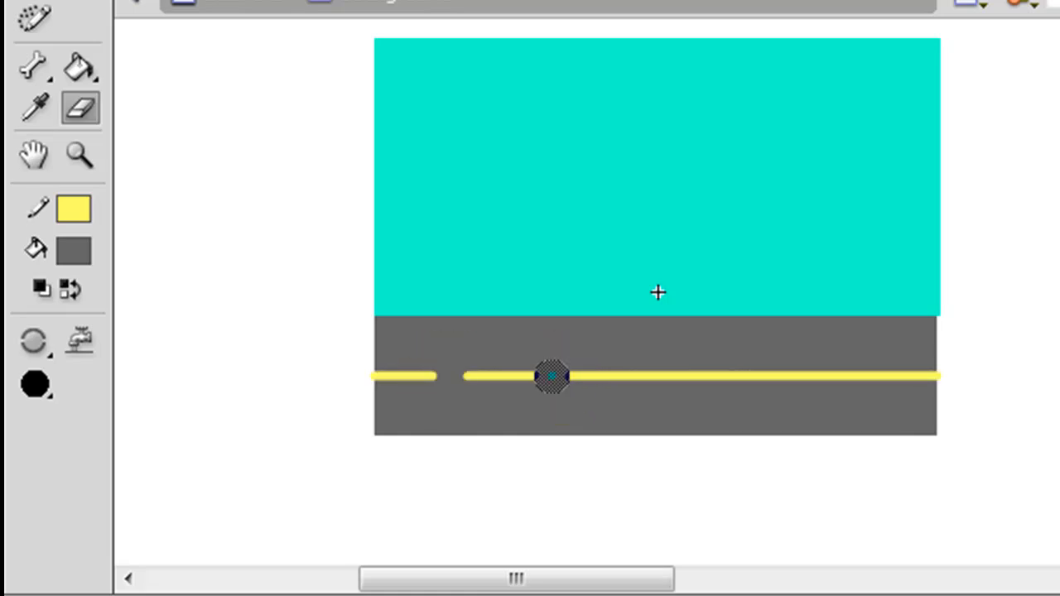
drag(553, 377, 865, 385)
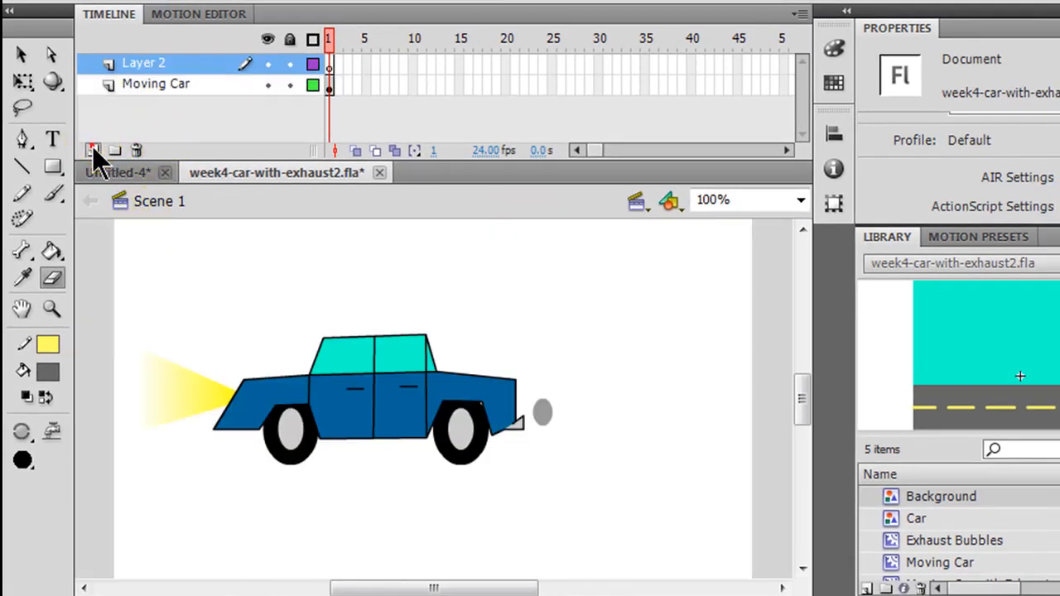
Step: Rename the new main-scene layer to Background
double_click(144, 63)
text(Background)
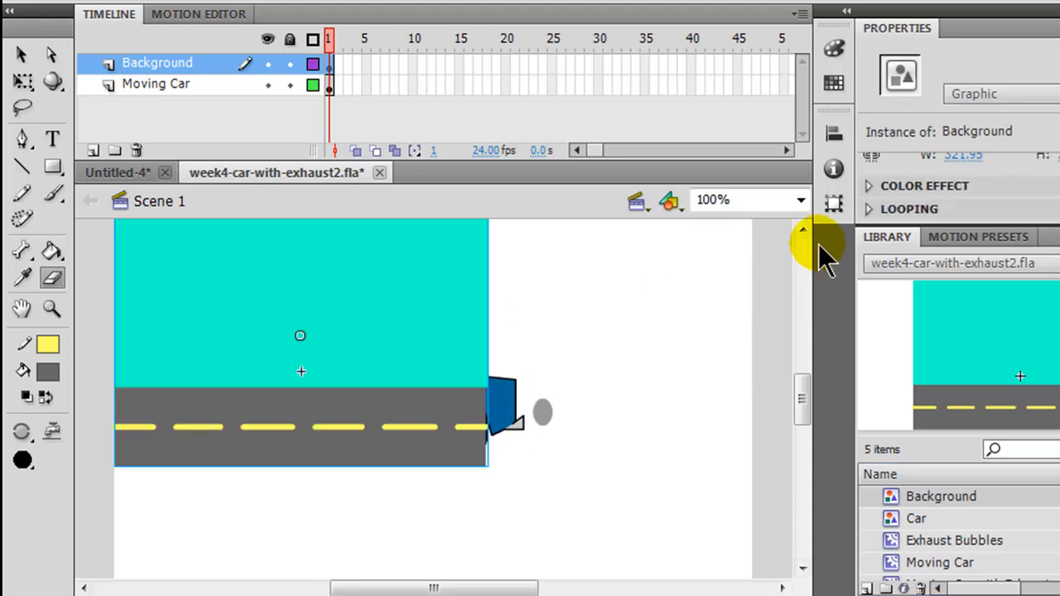
Step: Zoom to 50% and move and scale the Background instance to cover the whole stage
click(800, 199)
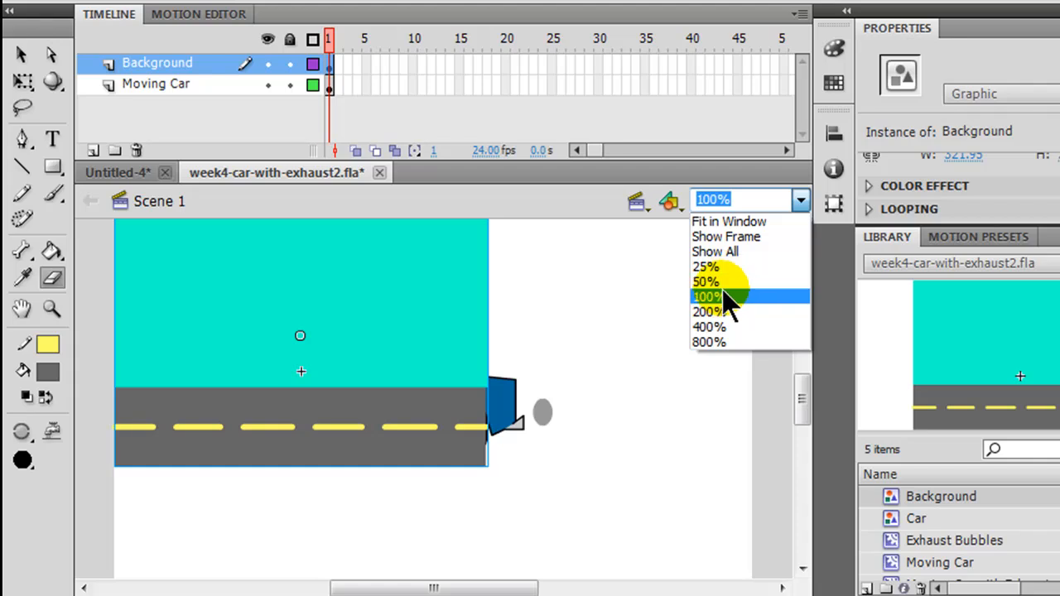
click(706, 281)
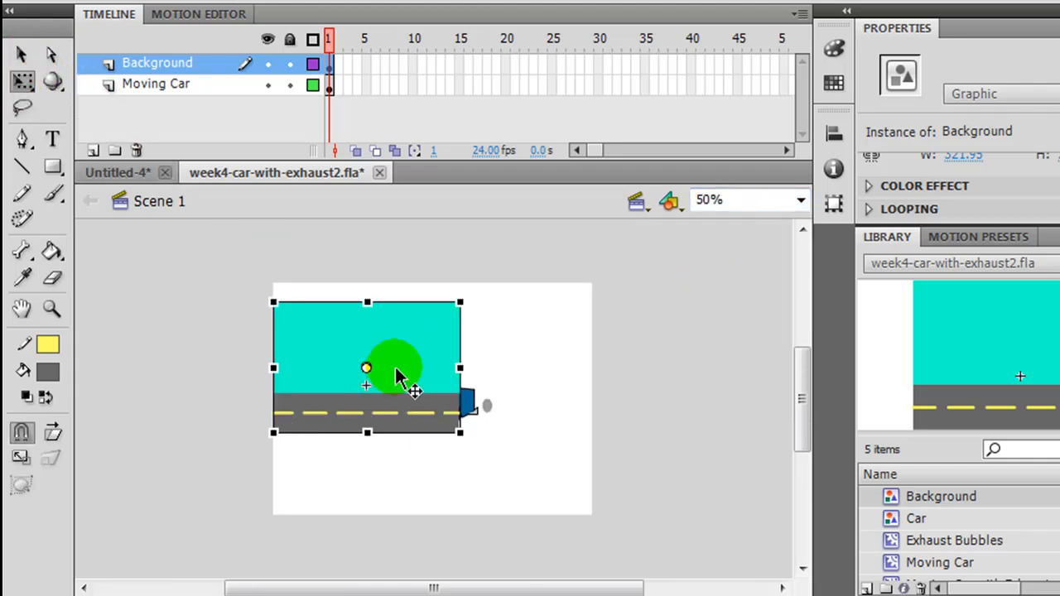
drag(397, 377, 366, 348)
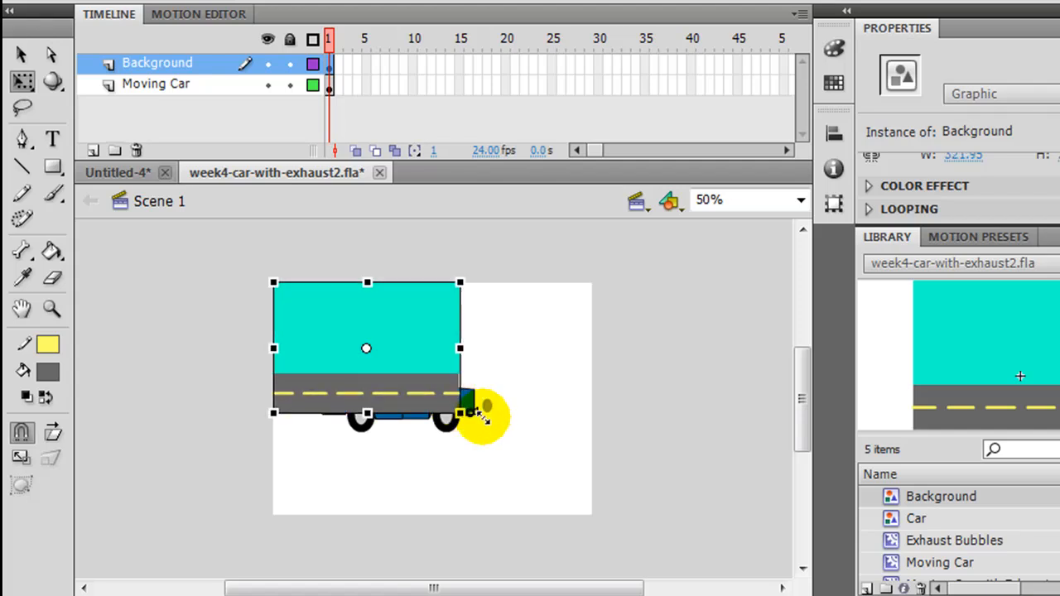
drag(460, 414, 455, 406)
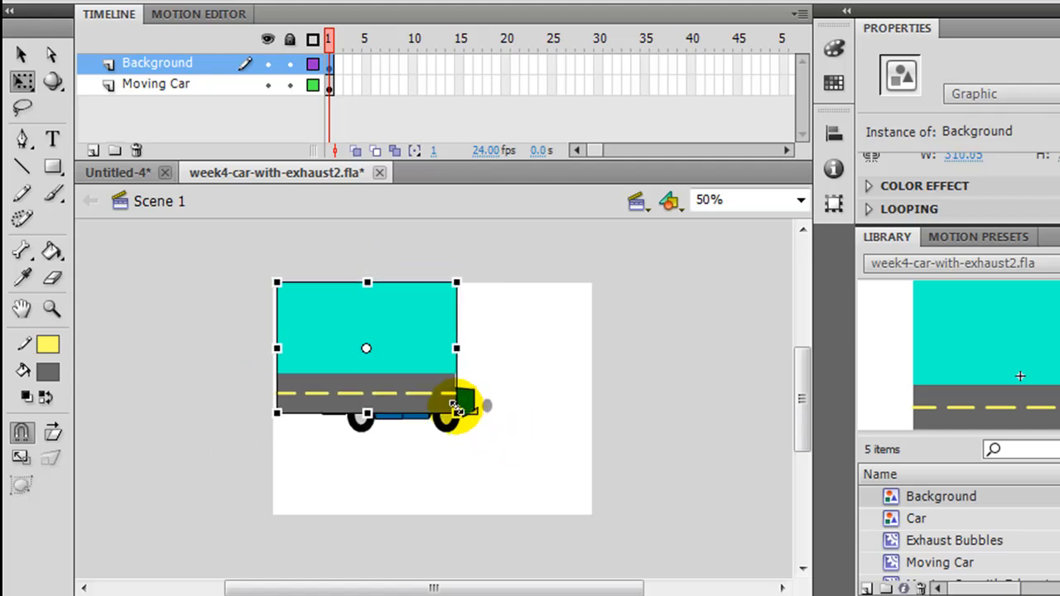
drag(456, 406, 590, 505)
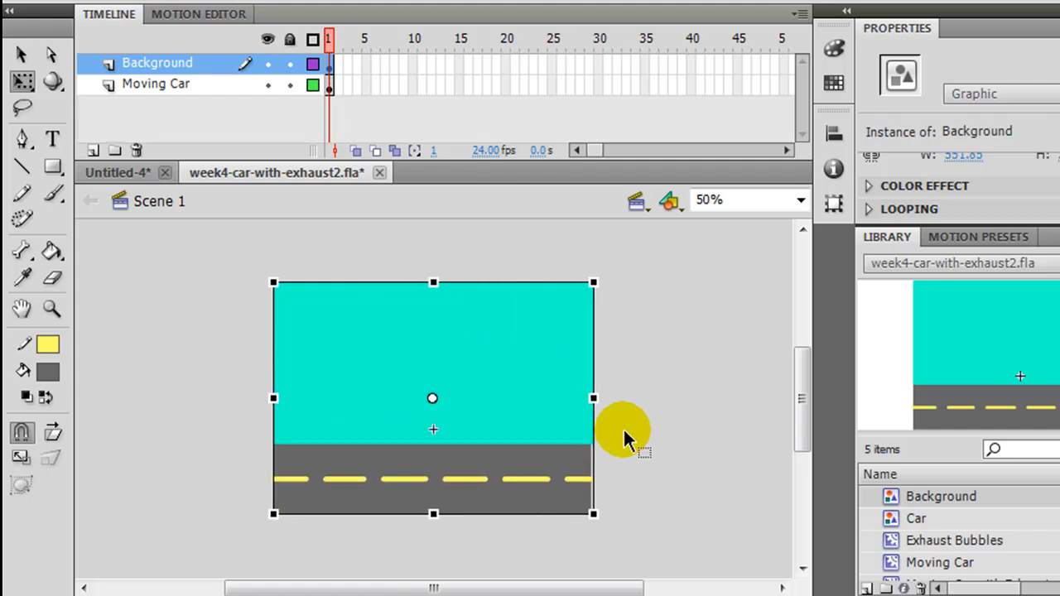
mouse_move(605, 311)
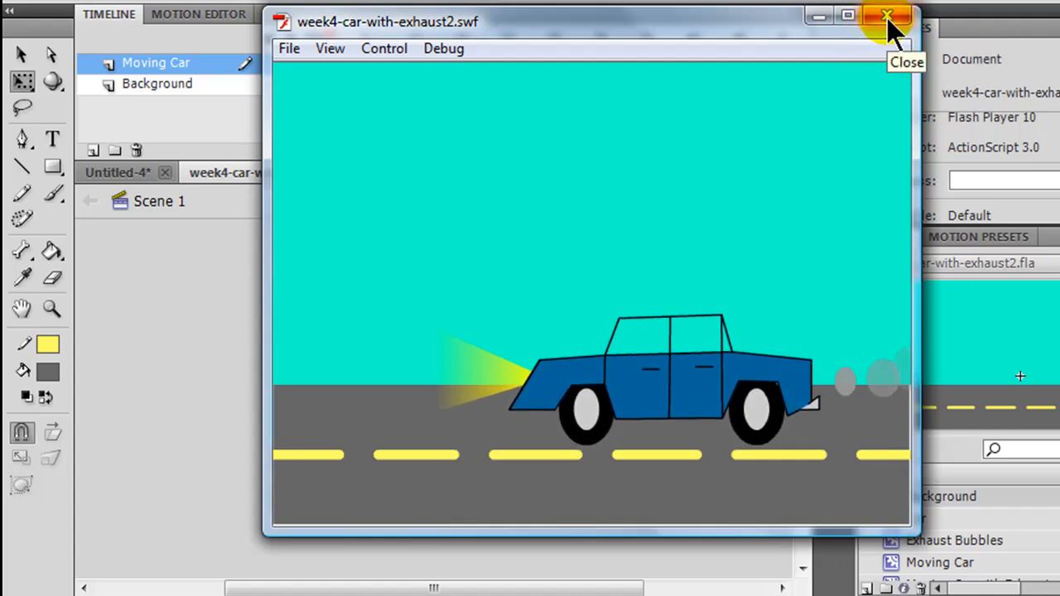
Step: Close the Flash Player preview and drag Moving Car above the Background layer
click(887, 17)
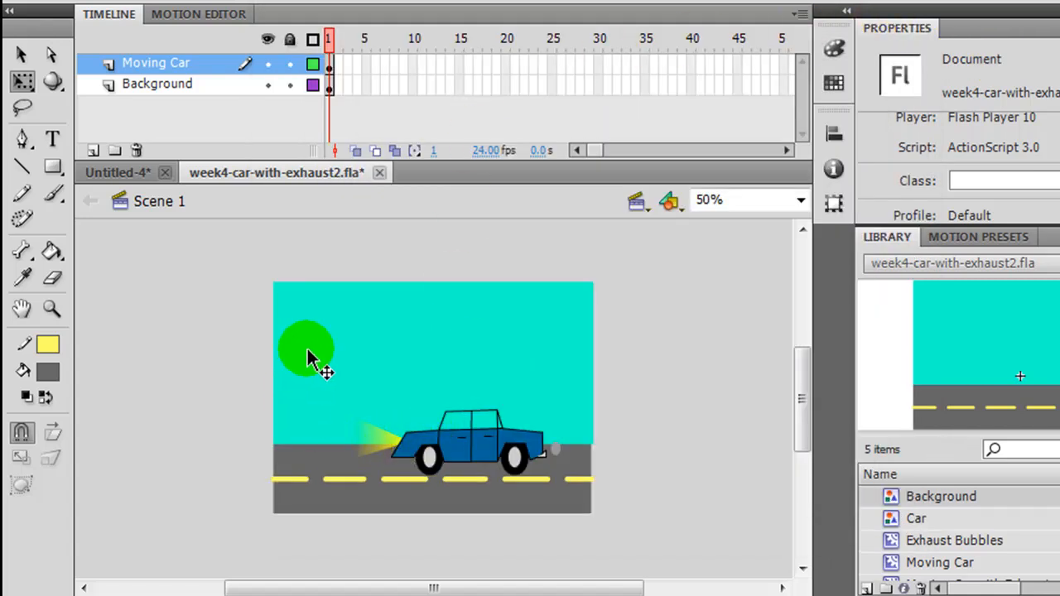
drag(312, 348, 355, 331)
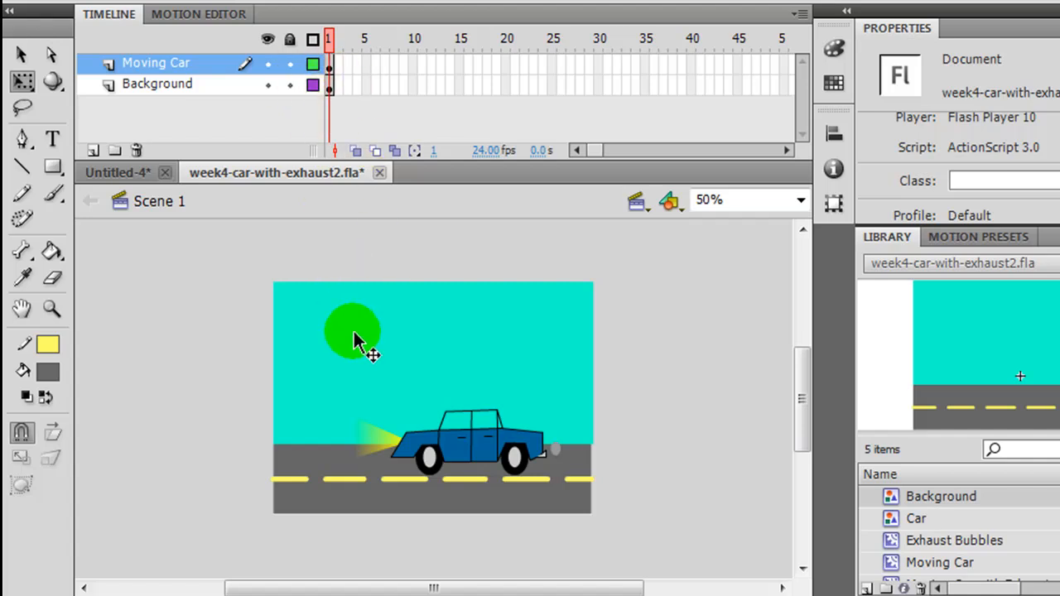
drag(354, 331, 709, 331)
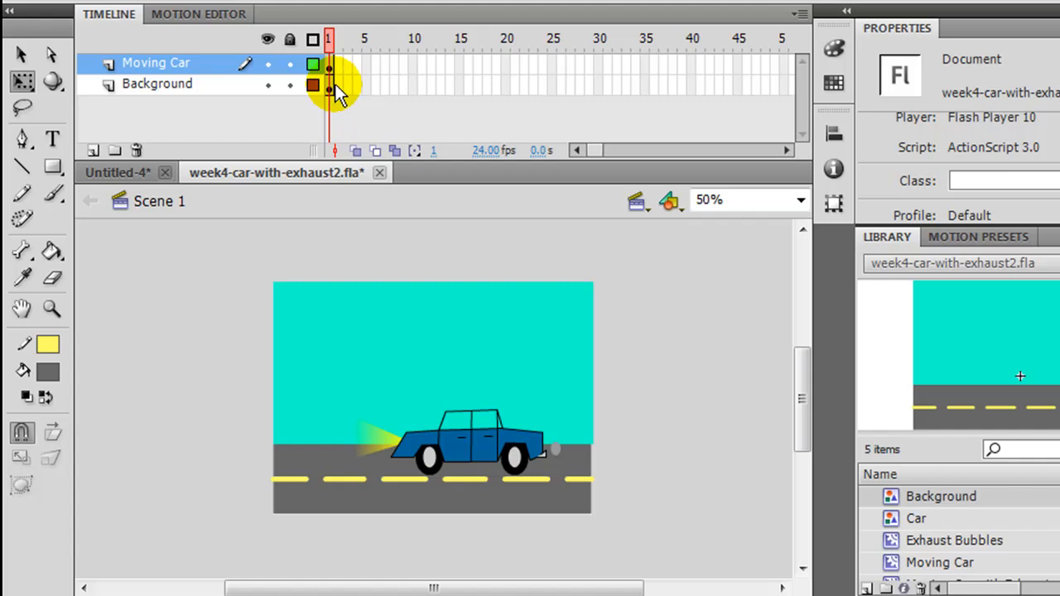
Step: Enter the Background symbol and marquee-select the yellow road dashes for removal
click(328, 83)
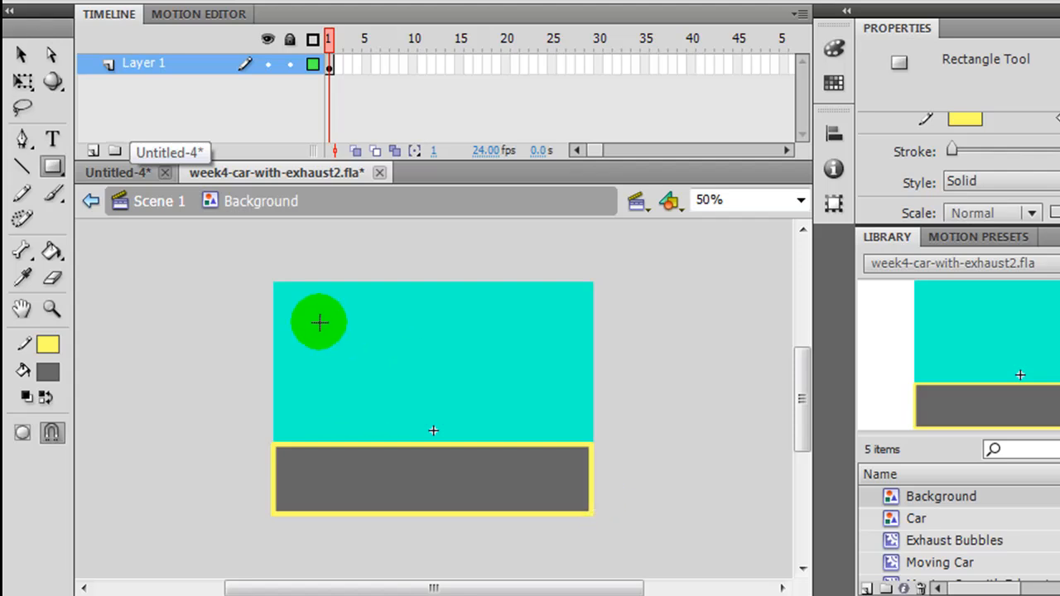
click(47, 343)
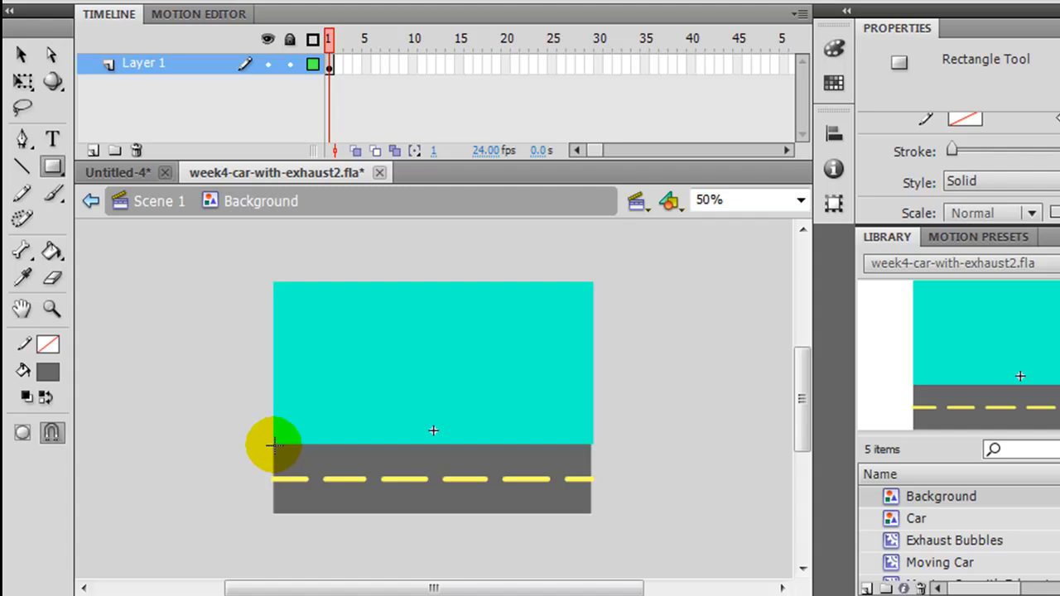
drag(273, 445, 593, 514)
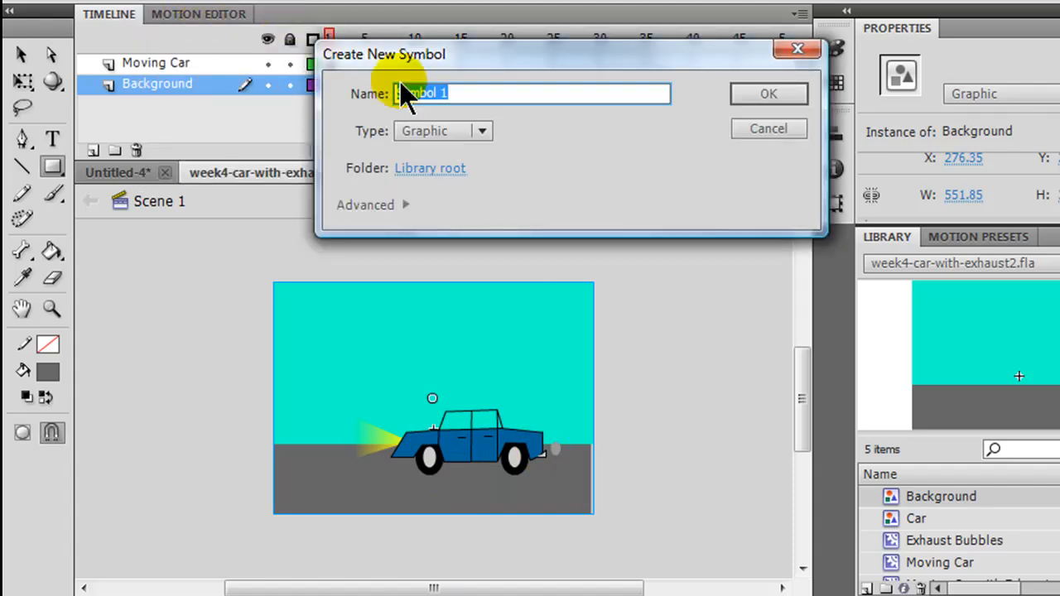
Step: Name the new symbol Moving Road Lines and set its type to Movie Clip
text(Moving)
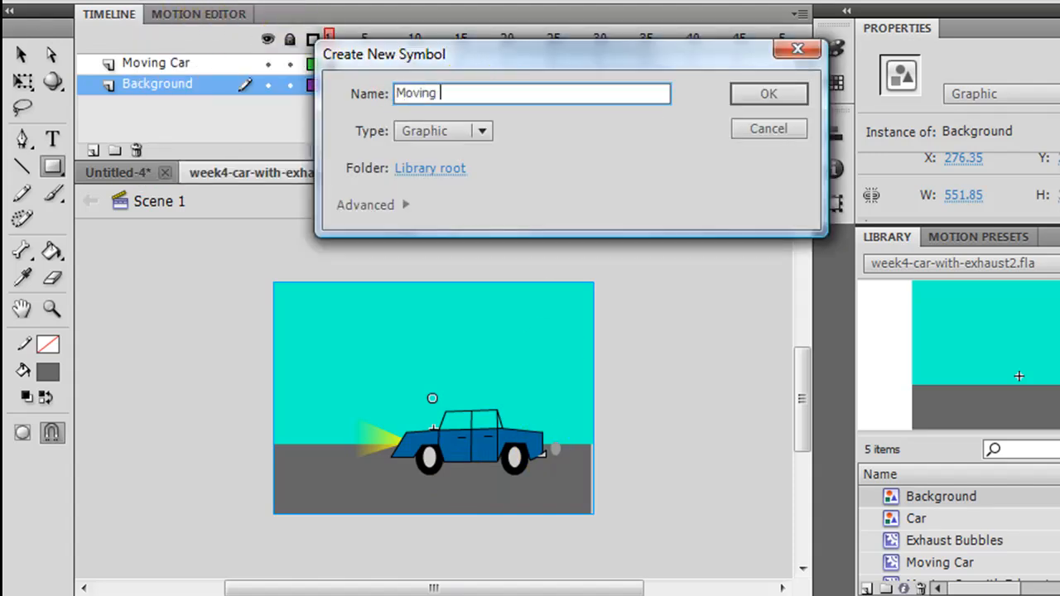
text(Road Lines)
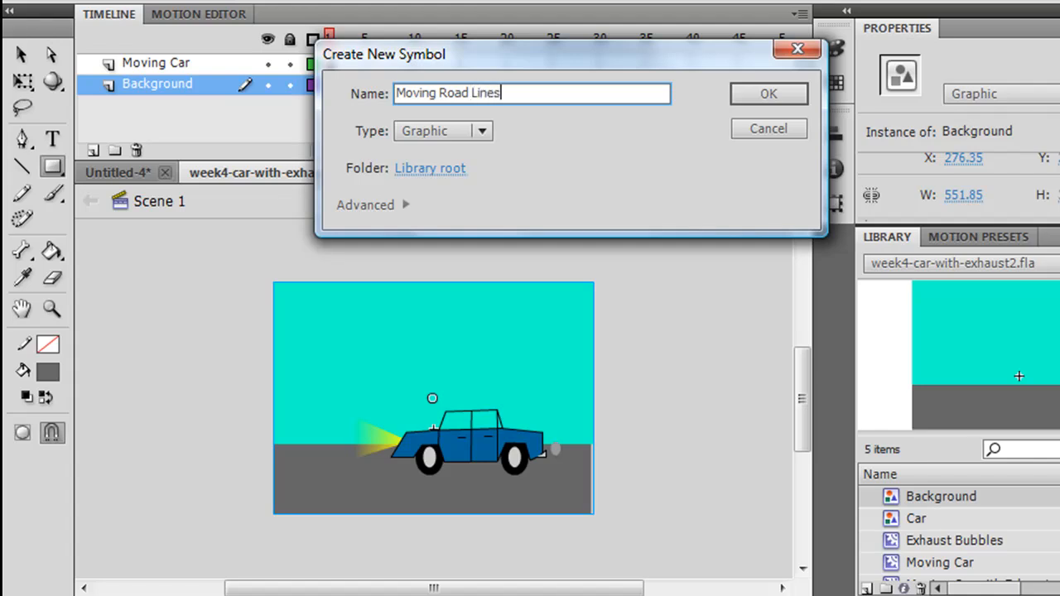
click(441, 131)
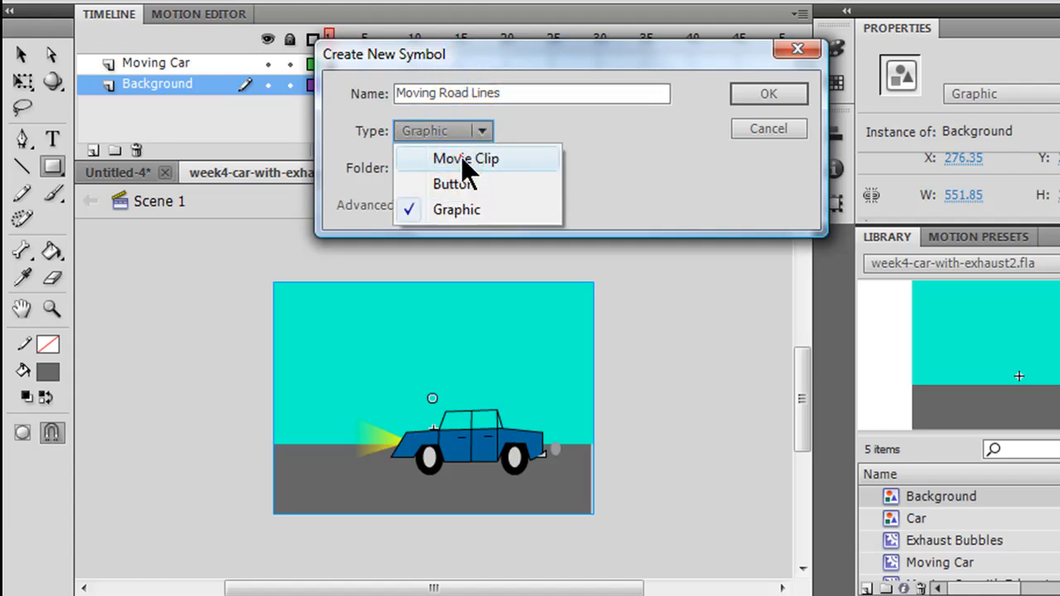
click(769, 93)
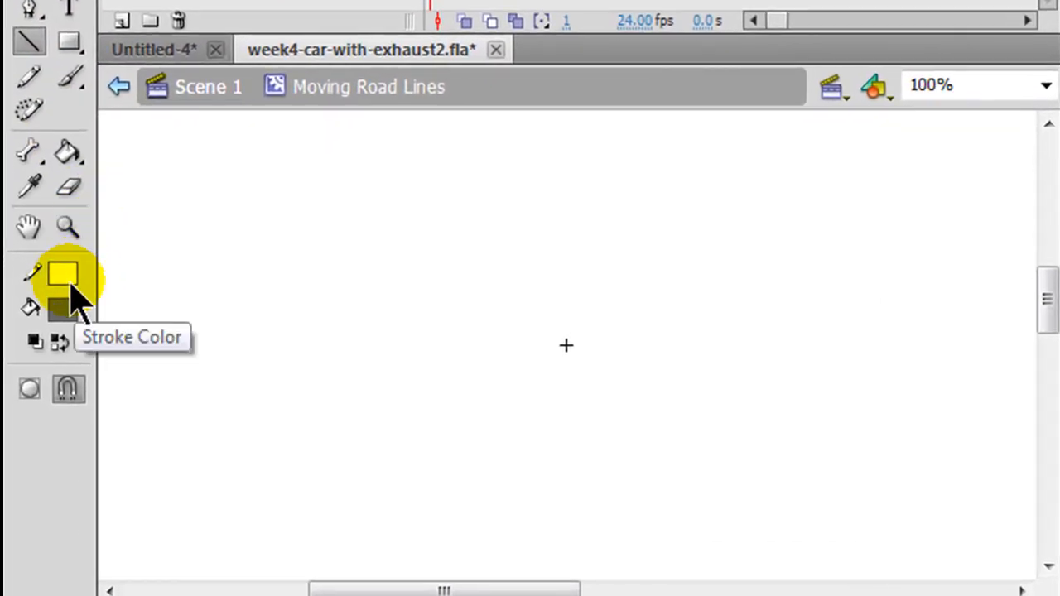
mouse_move(63, 311)
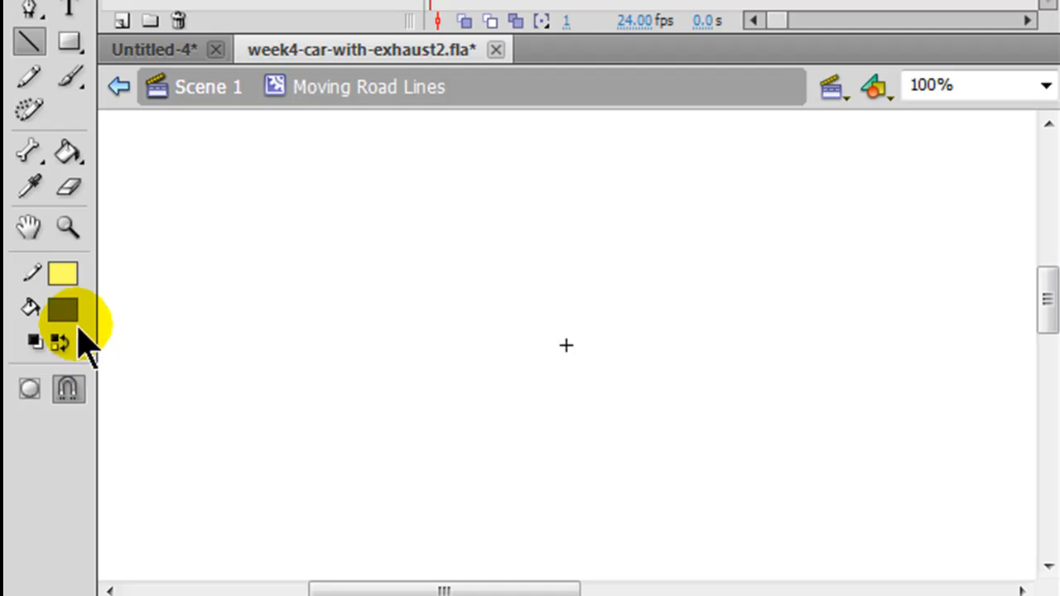
Step: Remove the fill colour so the dash draws as a yellow stroke only
click(63, 310)
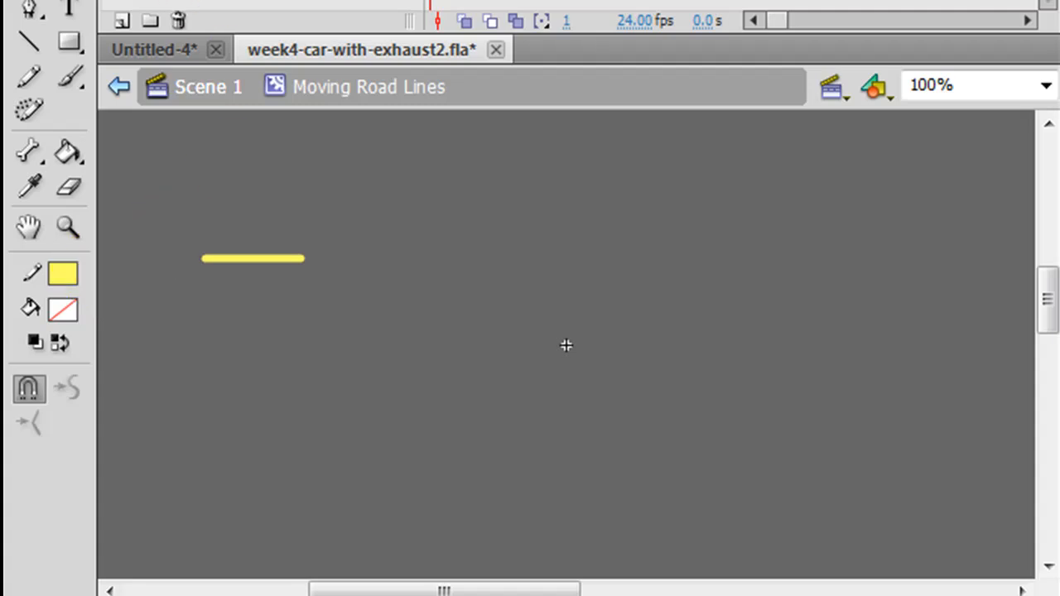
Step: Copy the yellow dash along a row and zoom out to 25% to see it all
click(252, 262)
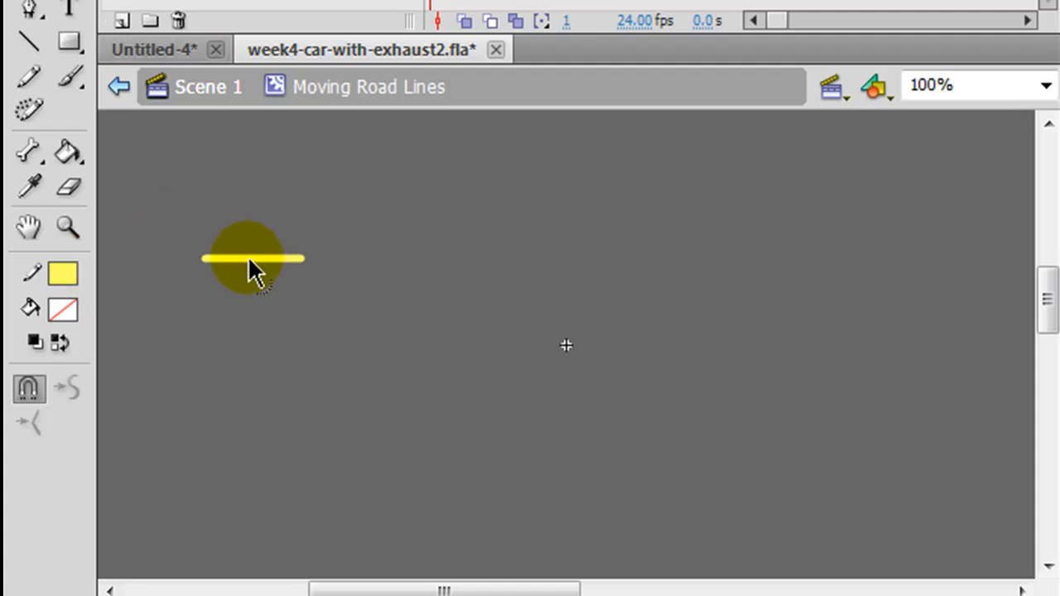
click(252, 262)
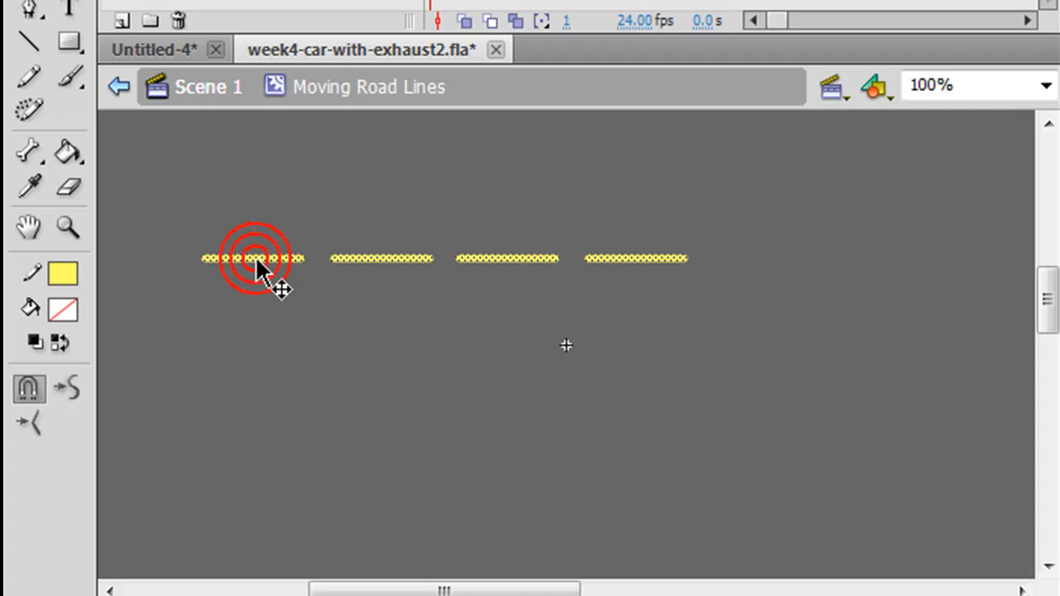
mouse_move(647, 262)
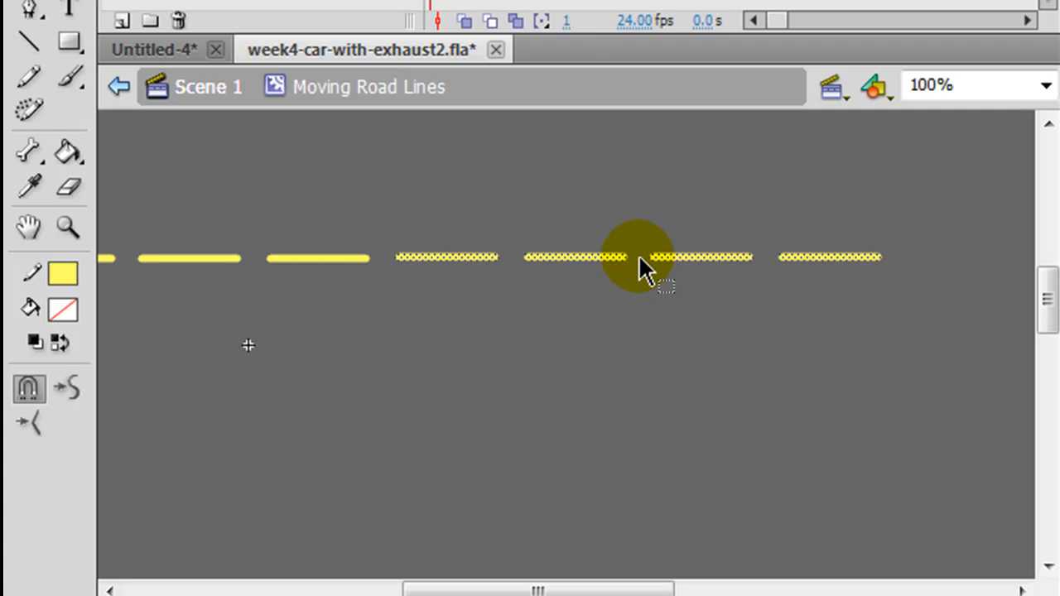
click(1046, 85)
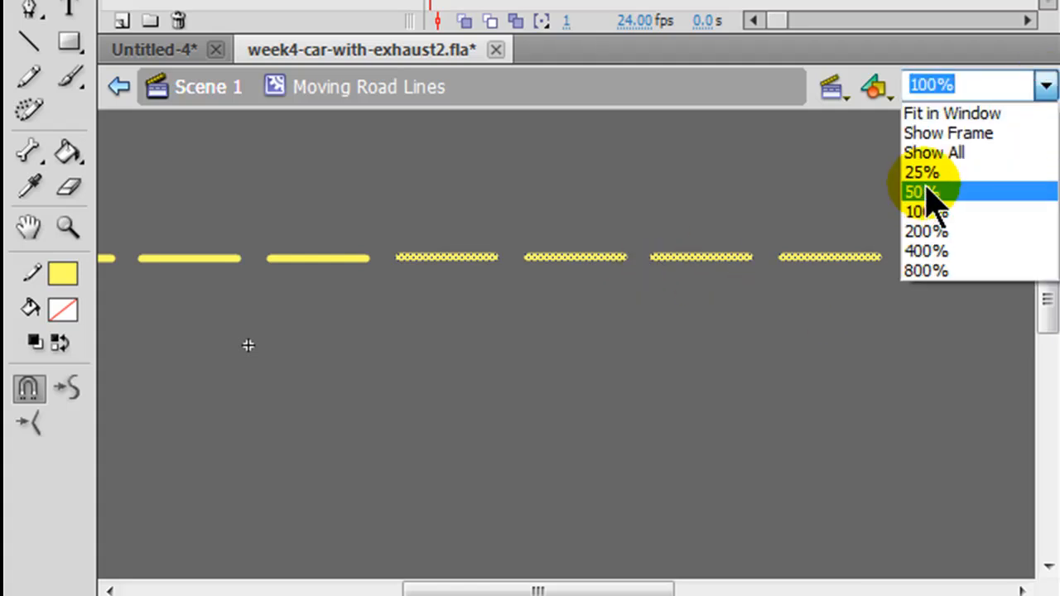
click(921, 172)
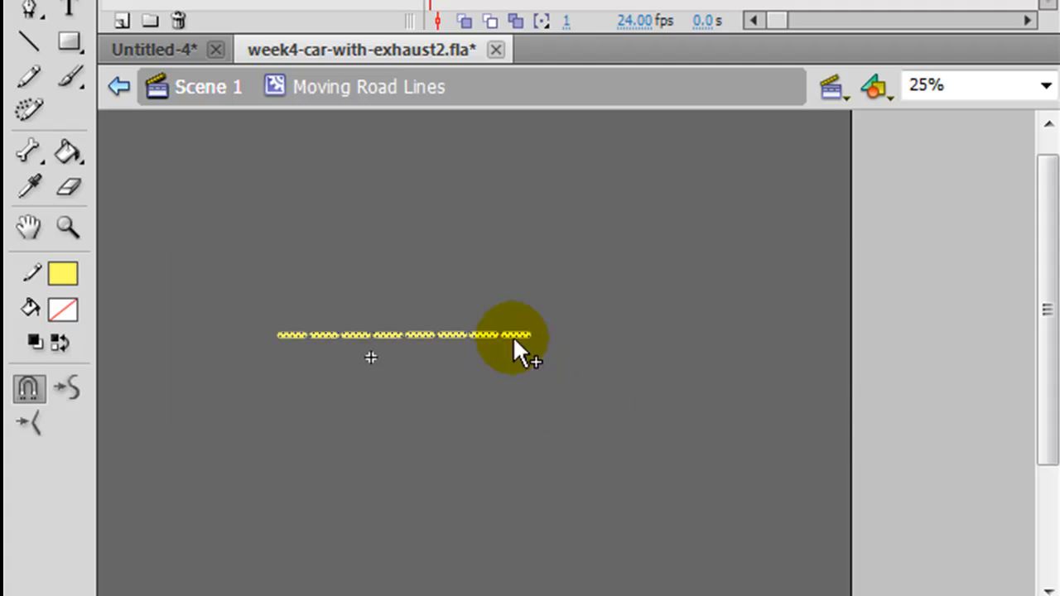
Step: Extend the dashed row further right and left, then select the whole line
drag(513, 334, 762, 334)
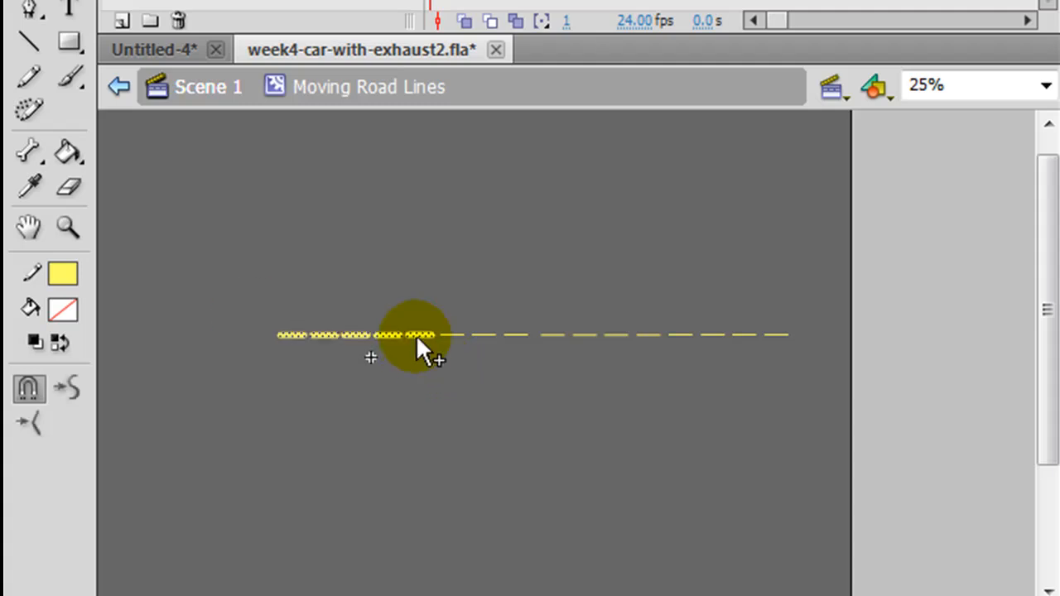
drag(417, 334, 245, 334)
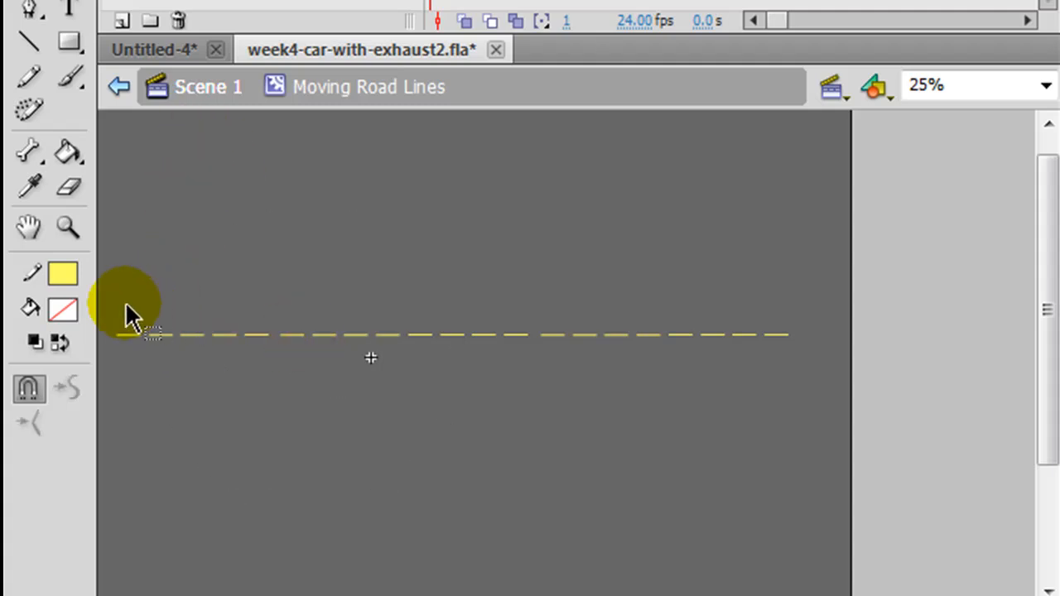
drag(132, 315, 836, 381)
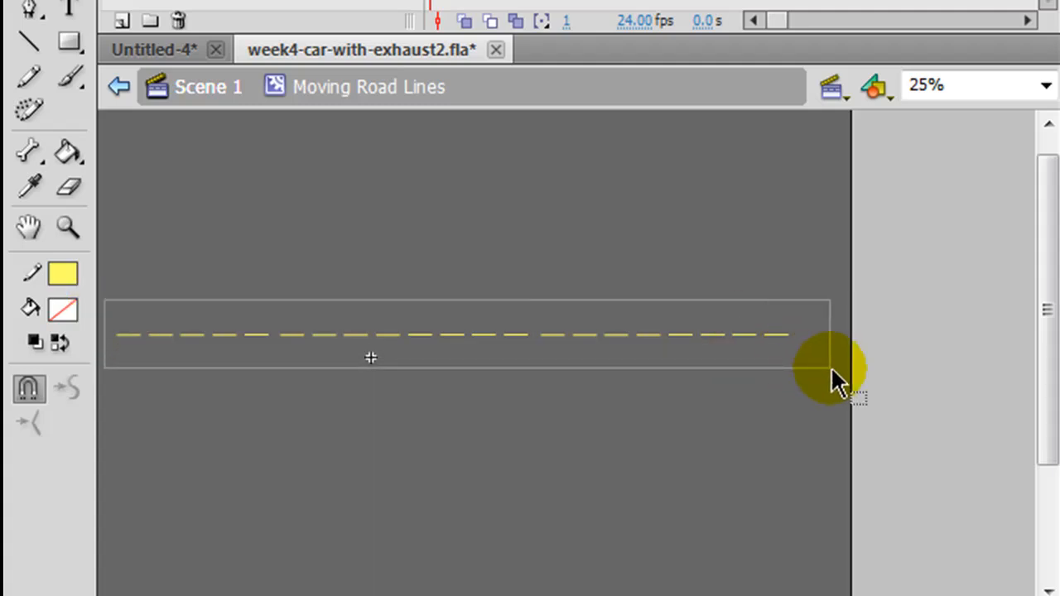
Step: Create a motion tween on frame 1 and shift the dashed line sideways
right_click(420, 116)
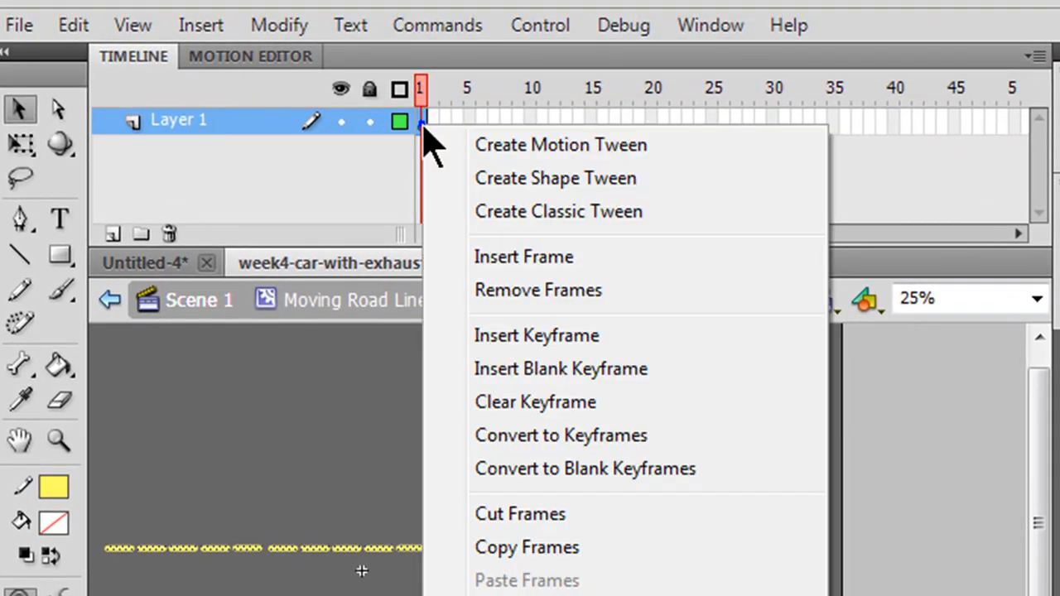
click(560, 144)
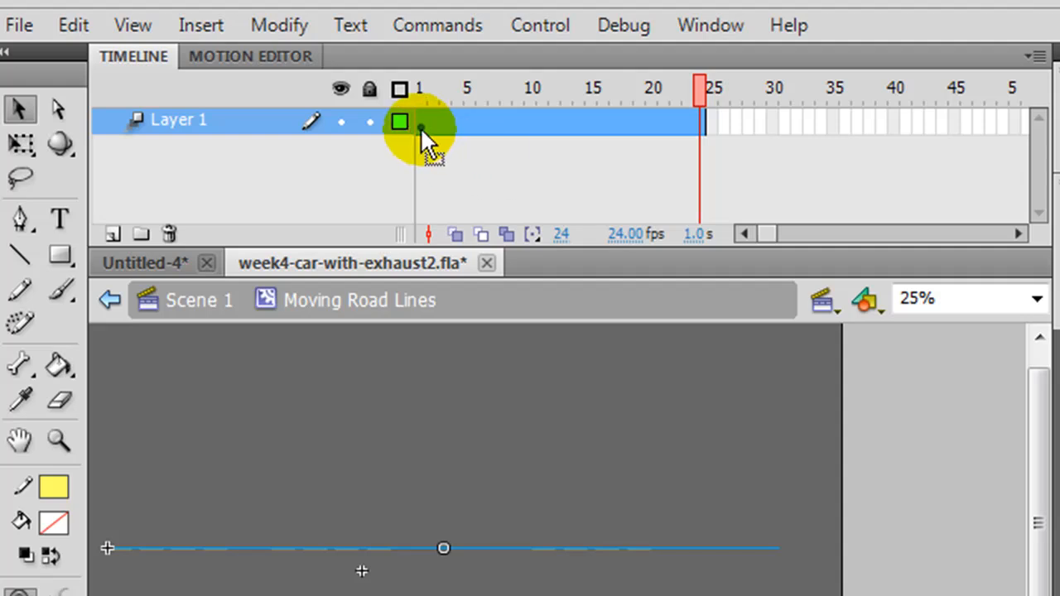
click(421, 90)
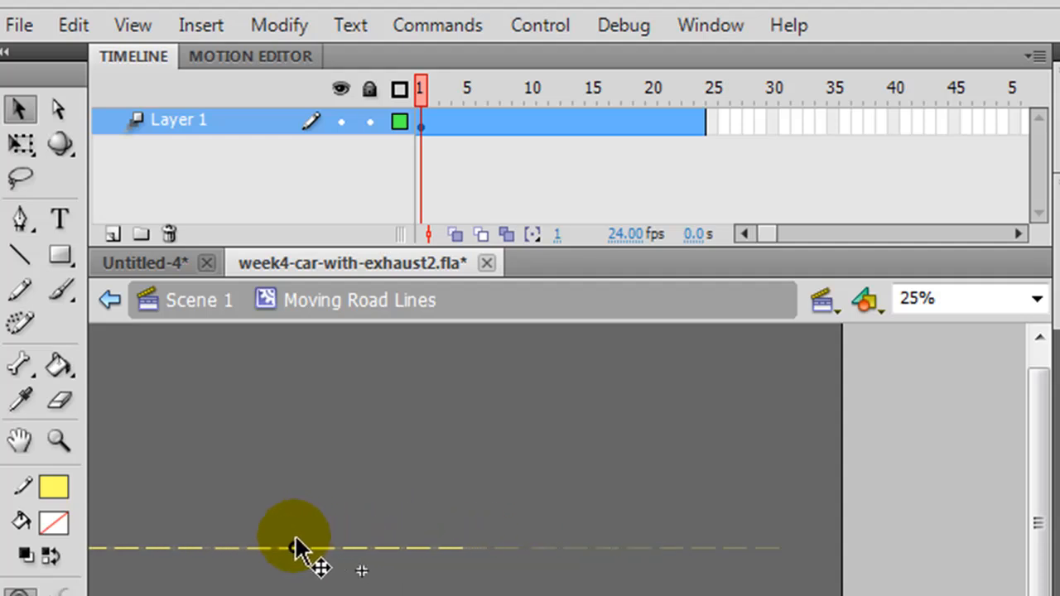
drag(298, 547, 265, 571)
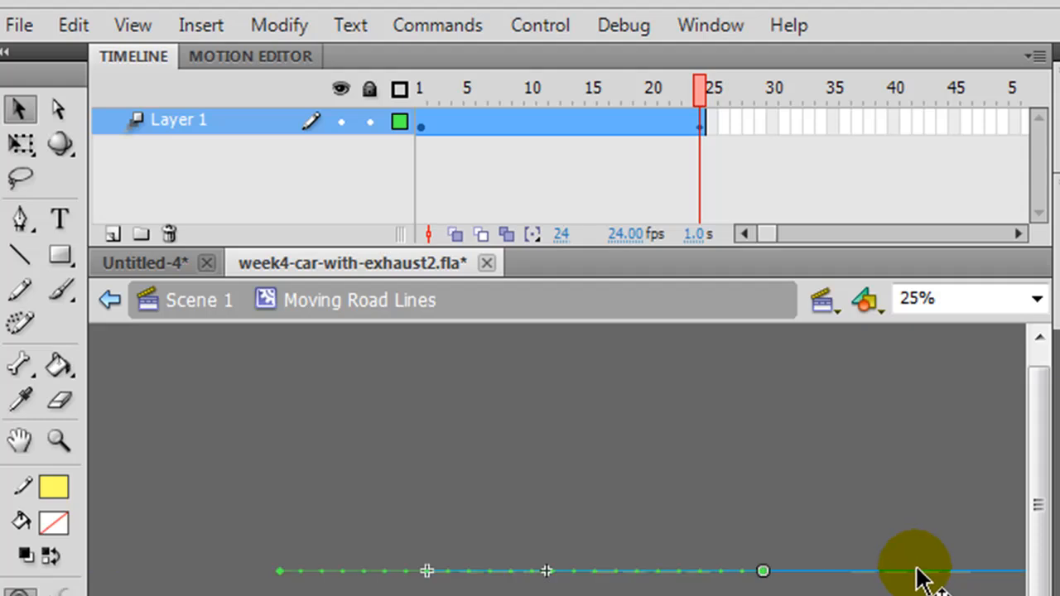
Step: Check the dash position at frame 20 and return to Scene 1
click(567, 90)
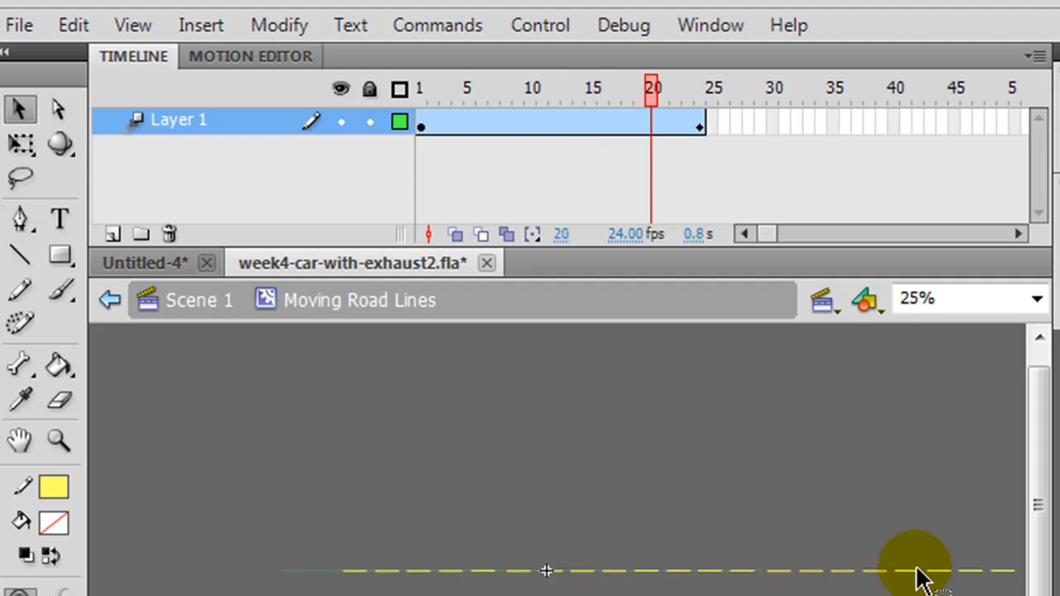
click(199, 300)
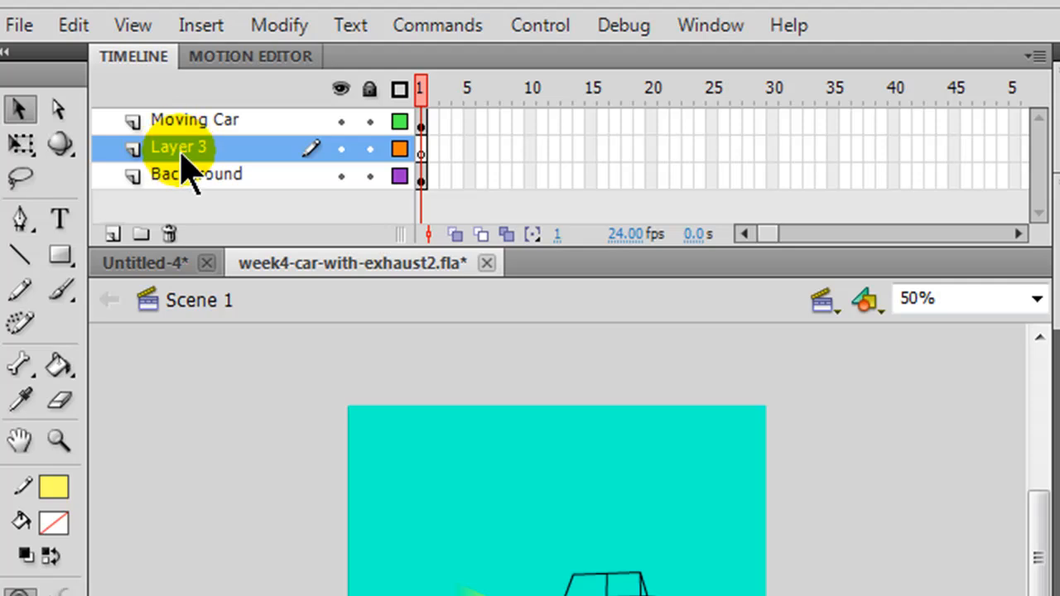
Step: Name the new layer 'Moving Lines' and lay the Moving Road Lines clip along the road
double_click(179, 148)
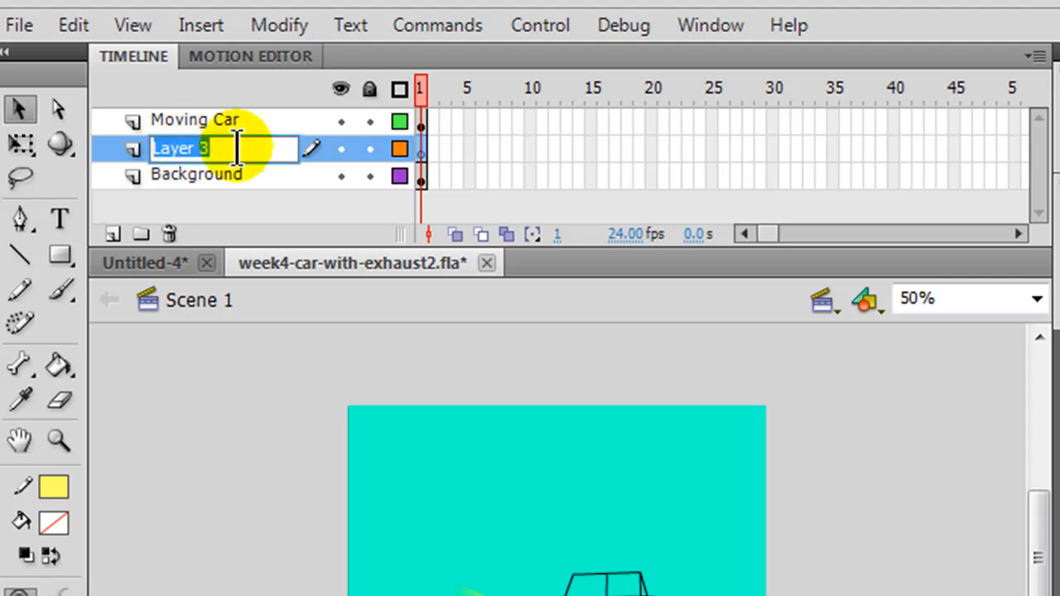
text(Moving Lines)
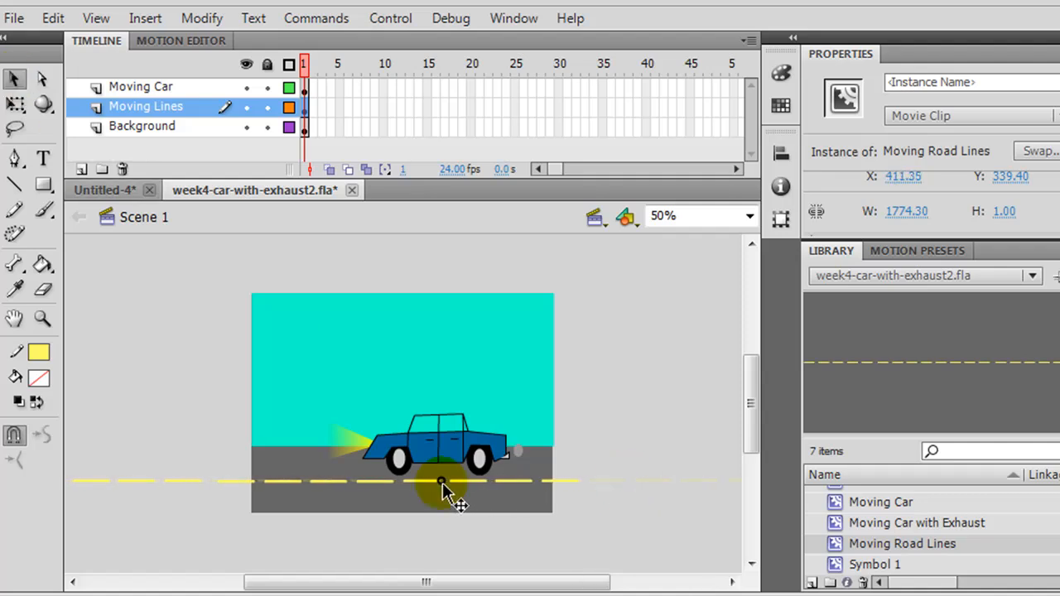
drag(441, 482, 487, 482)
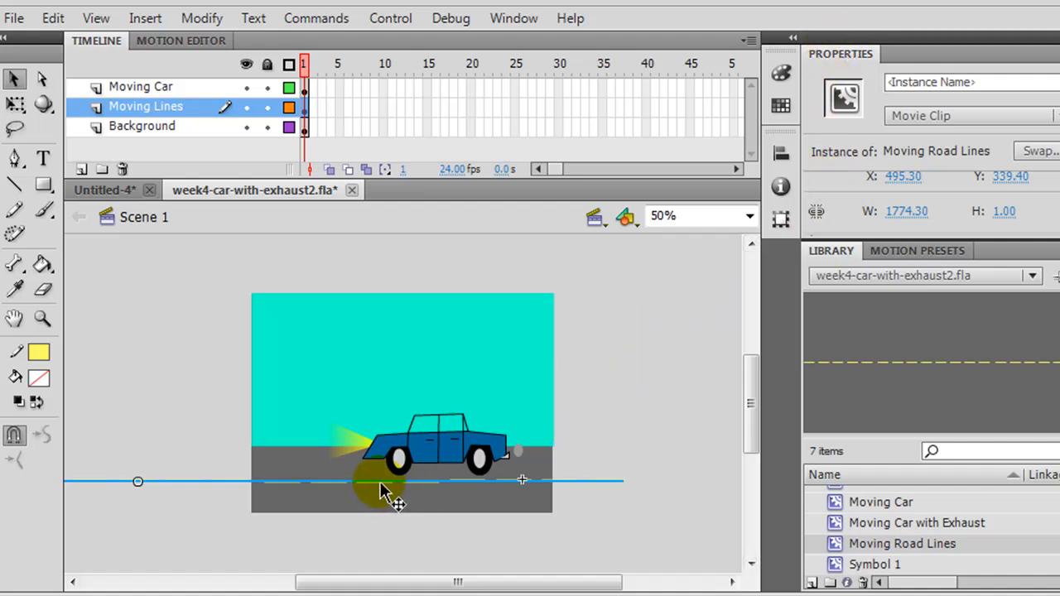
Step: Edit the Moving Road Lines instance in place over the road
double_click(381, 483)
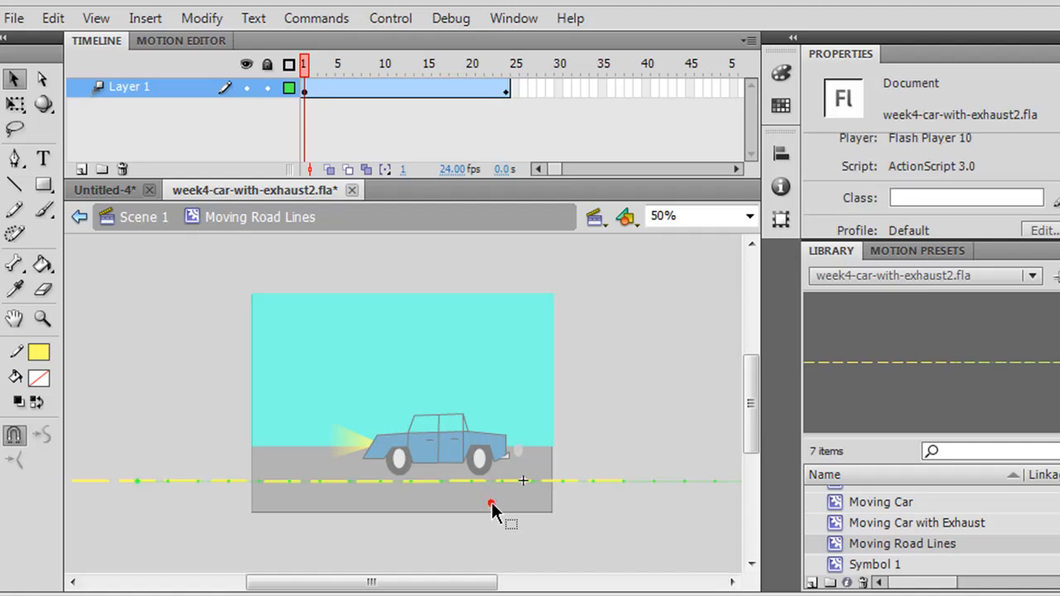
mouse_move(339, 83)
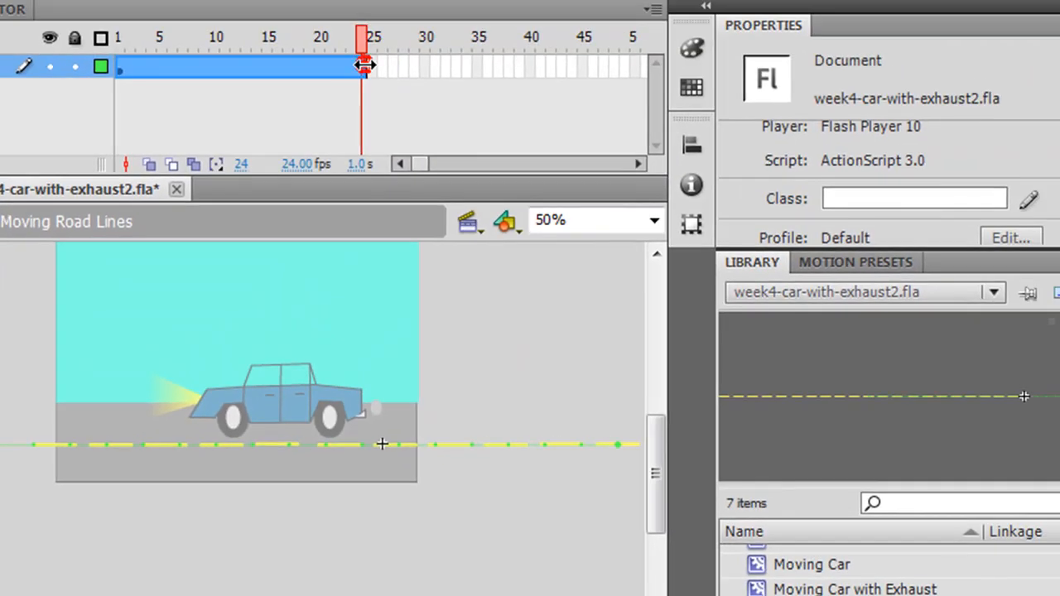
Step: Stretch the dash tween span from frame 24 out to about frame 80
click(364, 66)
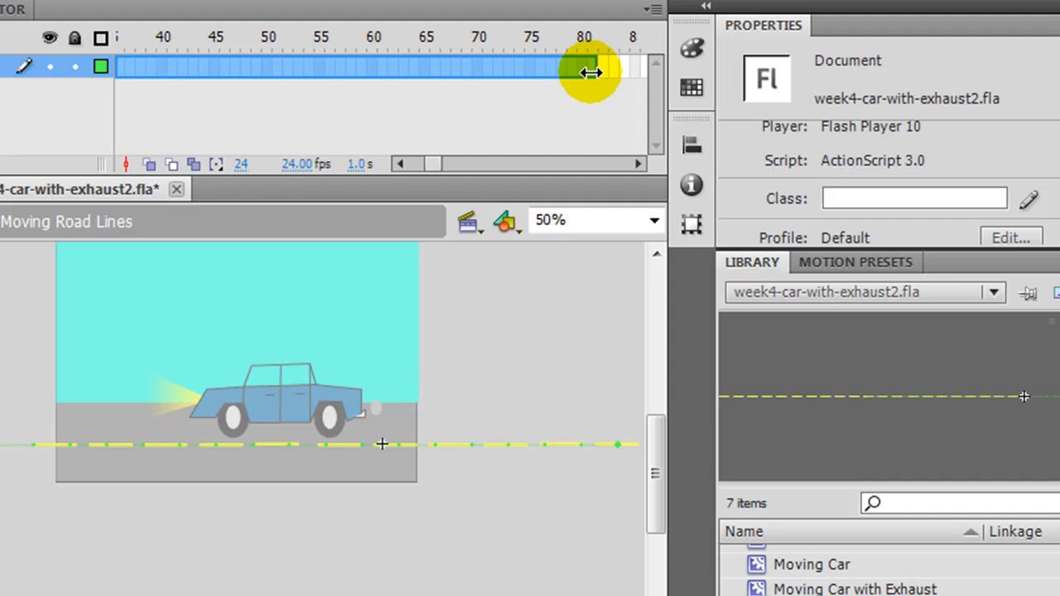
click(583, 66)
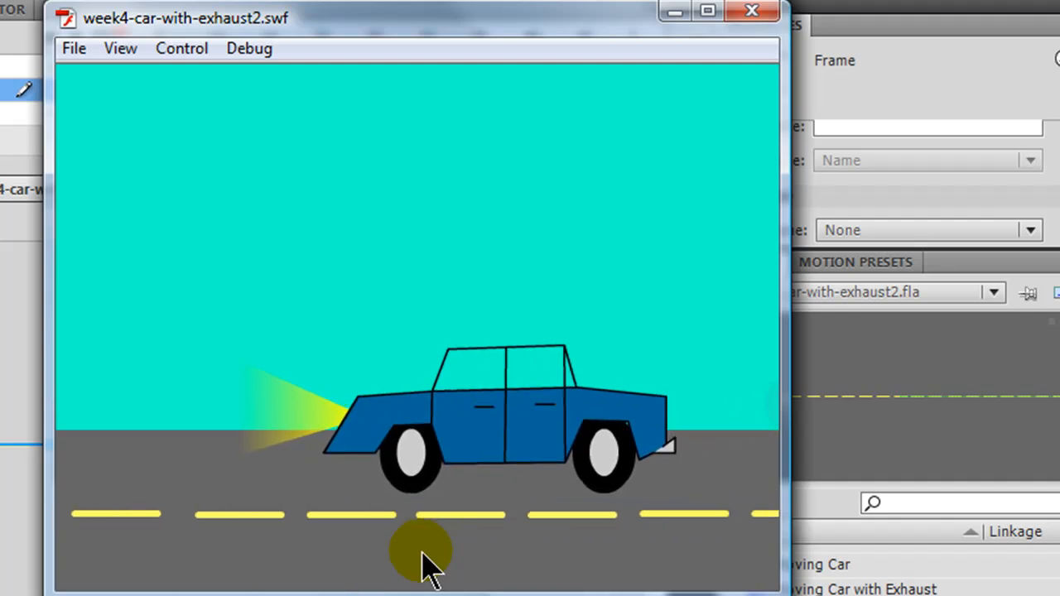
mouse_move(609, 511)
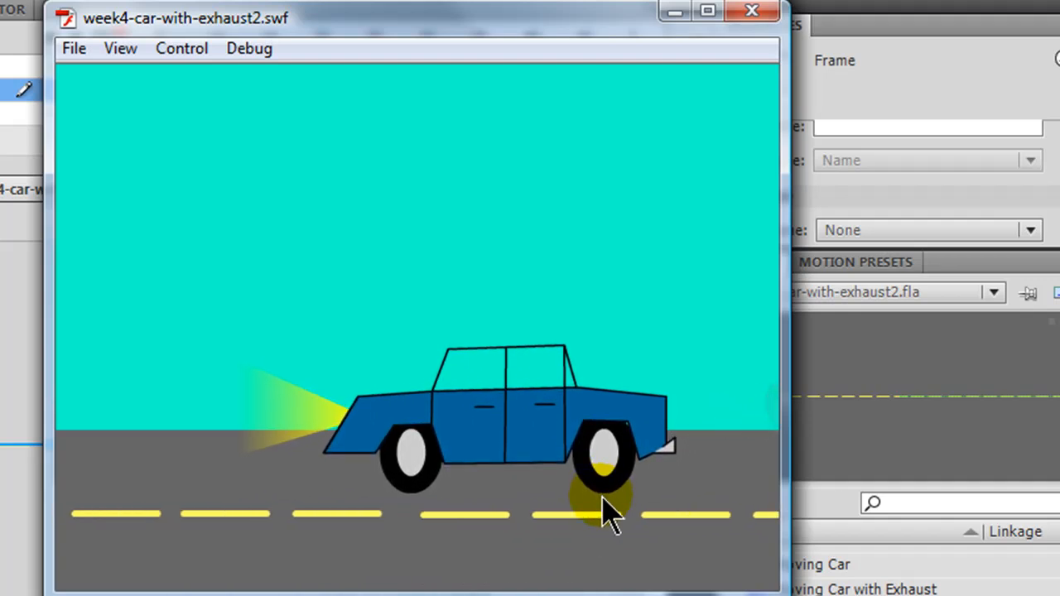